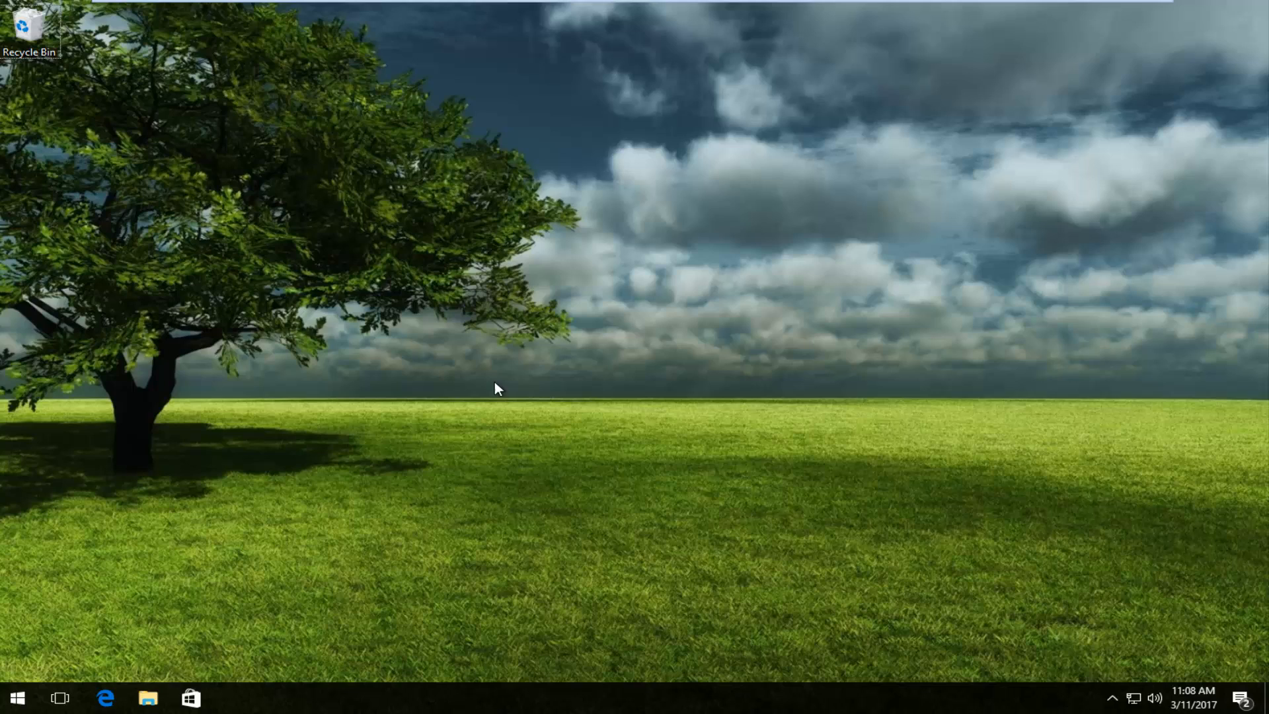
pyautogui.moveTo(540, 385)
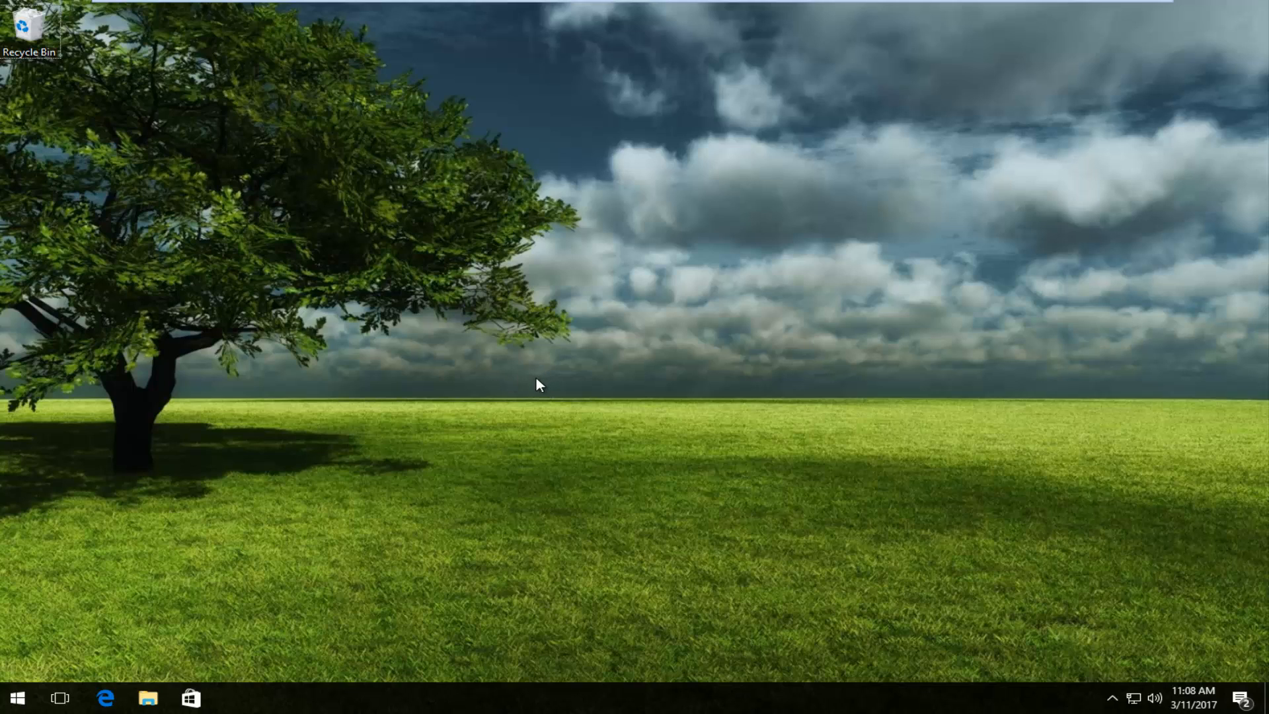
pyautogui.moveTo(502, 352)
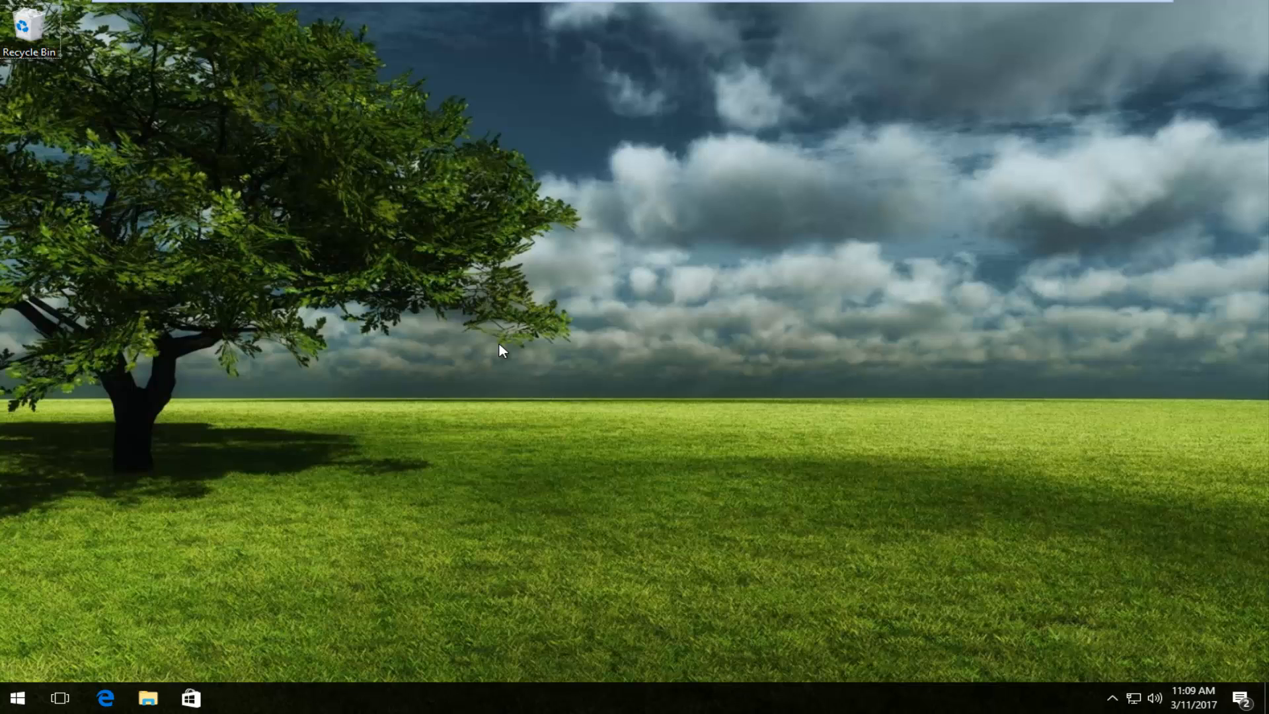
pyautogui.moveTo(4, 428)
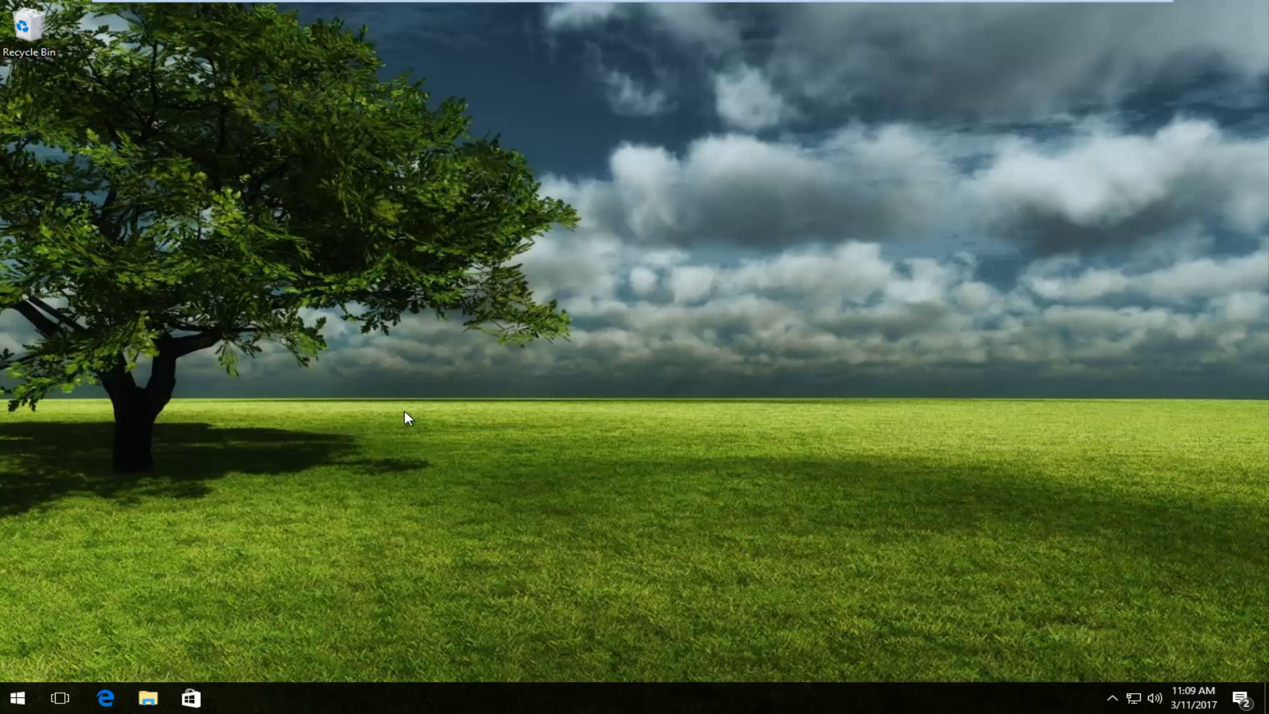
# - Launch a new File Explorer window from the taskbar, landing on Quick access
pyautogui.click(147, 697)
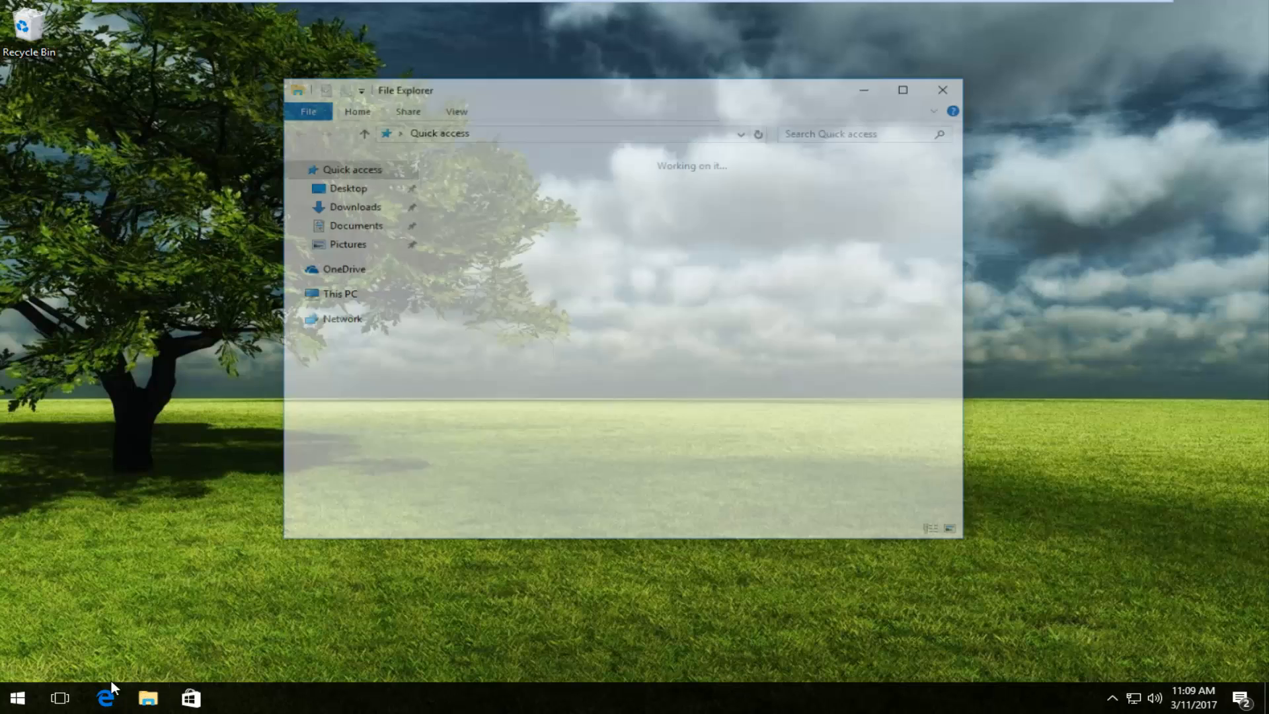
pyautogui.click(148, 698)
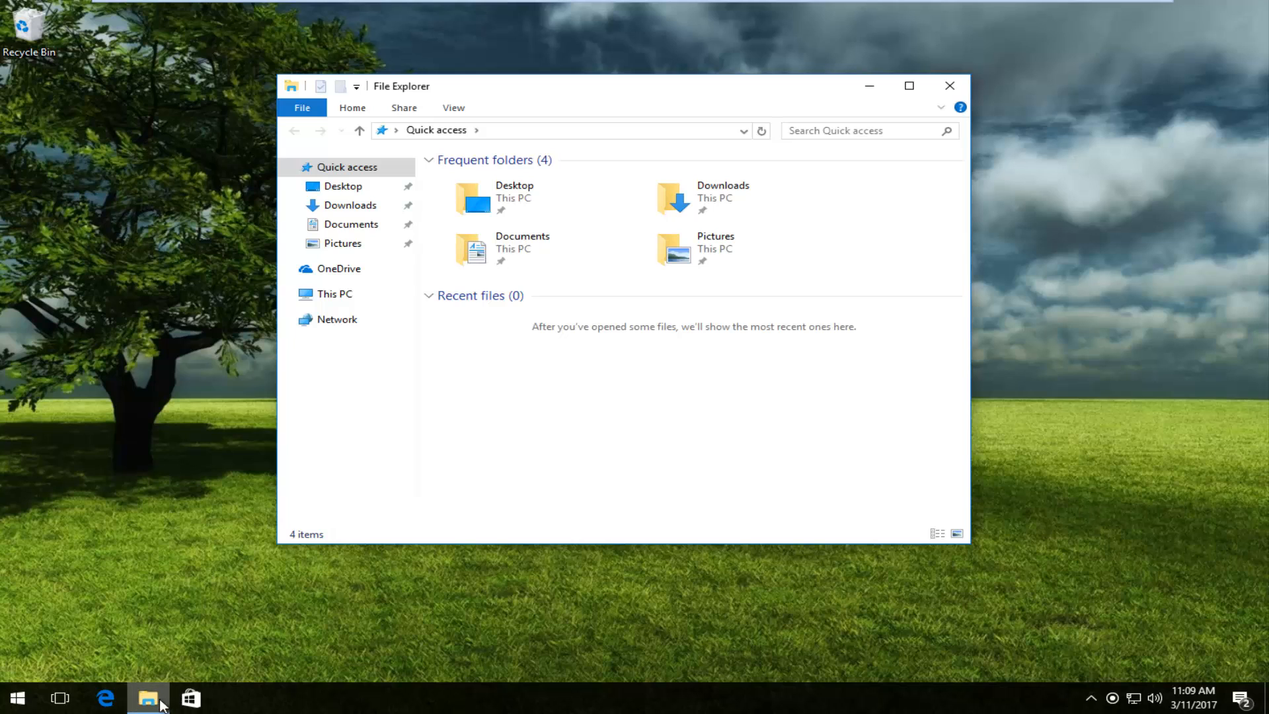
pyautogui.moveTo(24, 711)
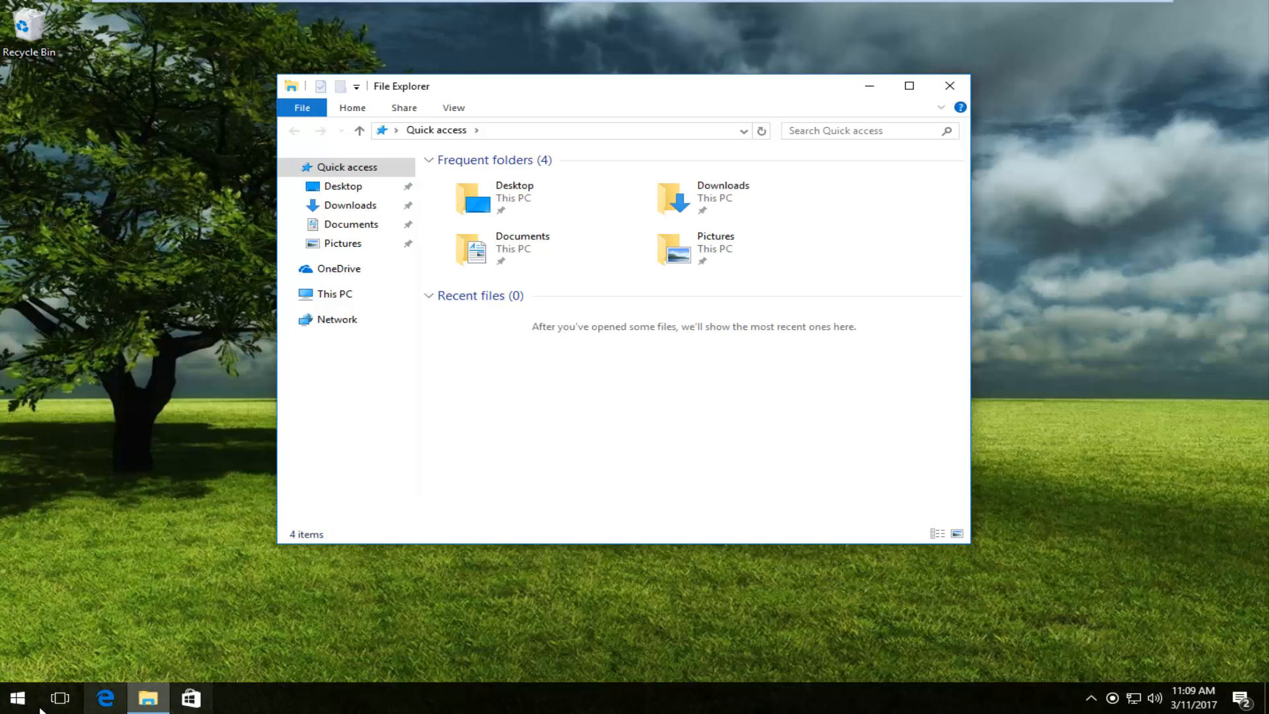
pyautogui.click(16, 698)
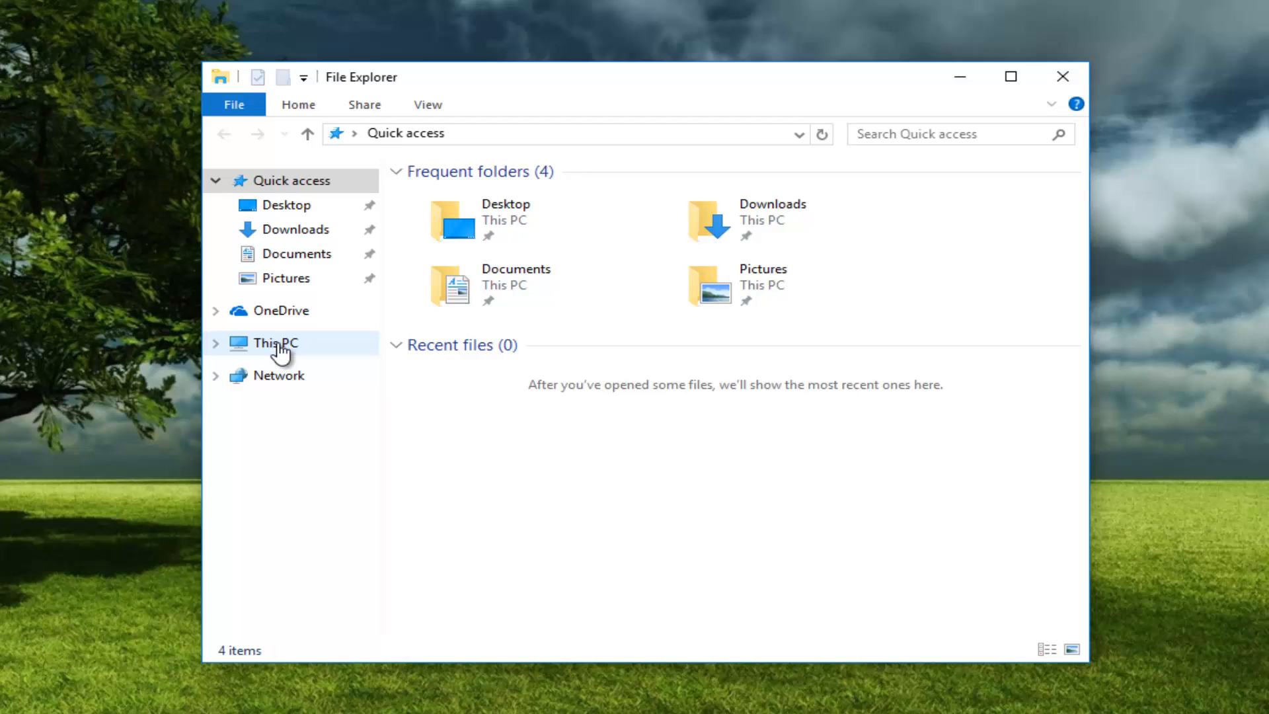
# - Navigate This PC > Local Disk (C:) > Users into the signed-in user's profile folder
pyautogui.click(274, 342)
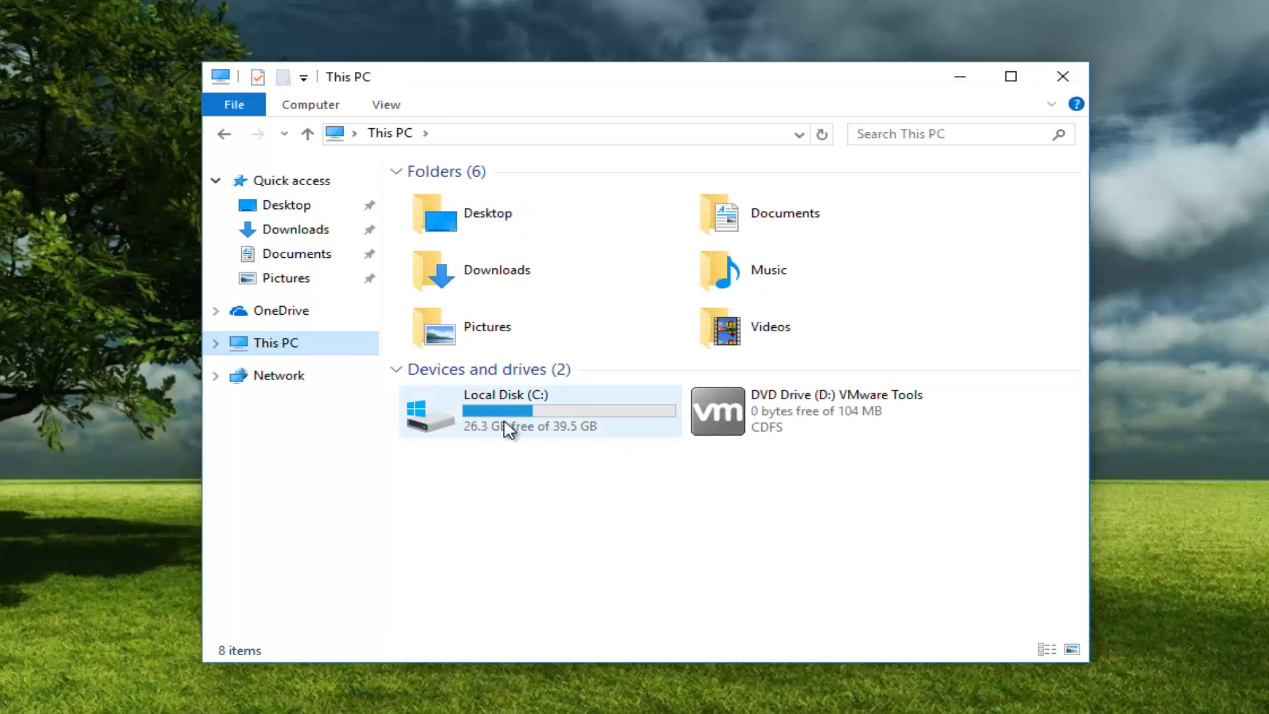
pyautogui.moveTo(507, 420)
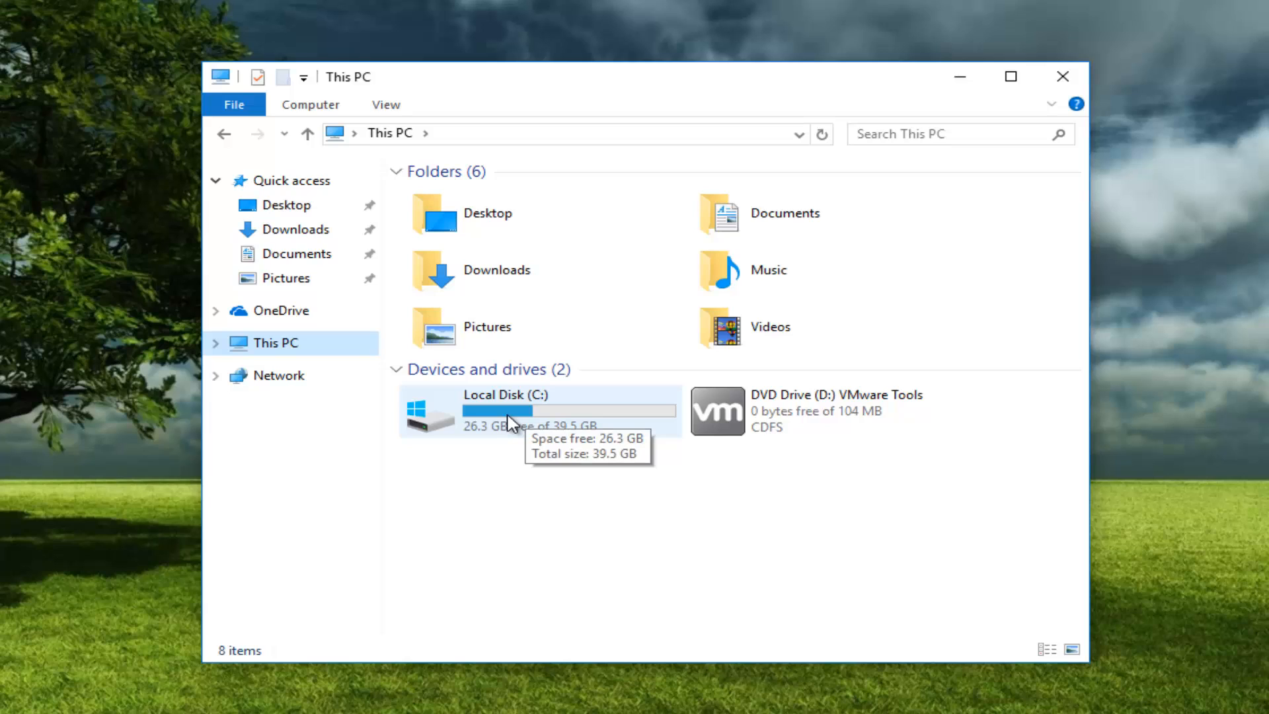
pyautogui.moveTo(564, 403)
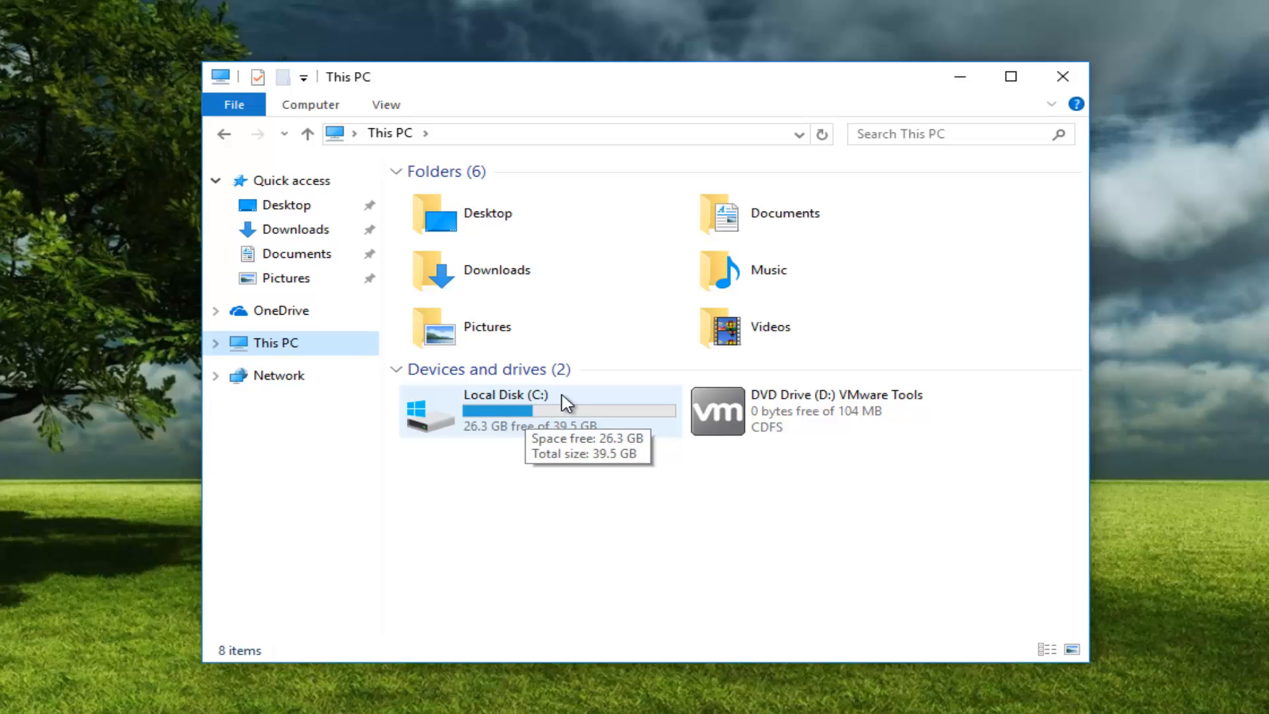
pyautogui.moveTo(534, 416)
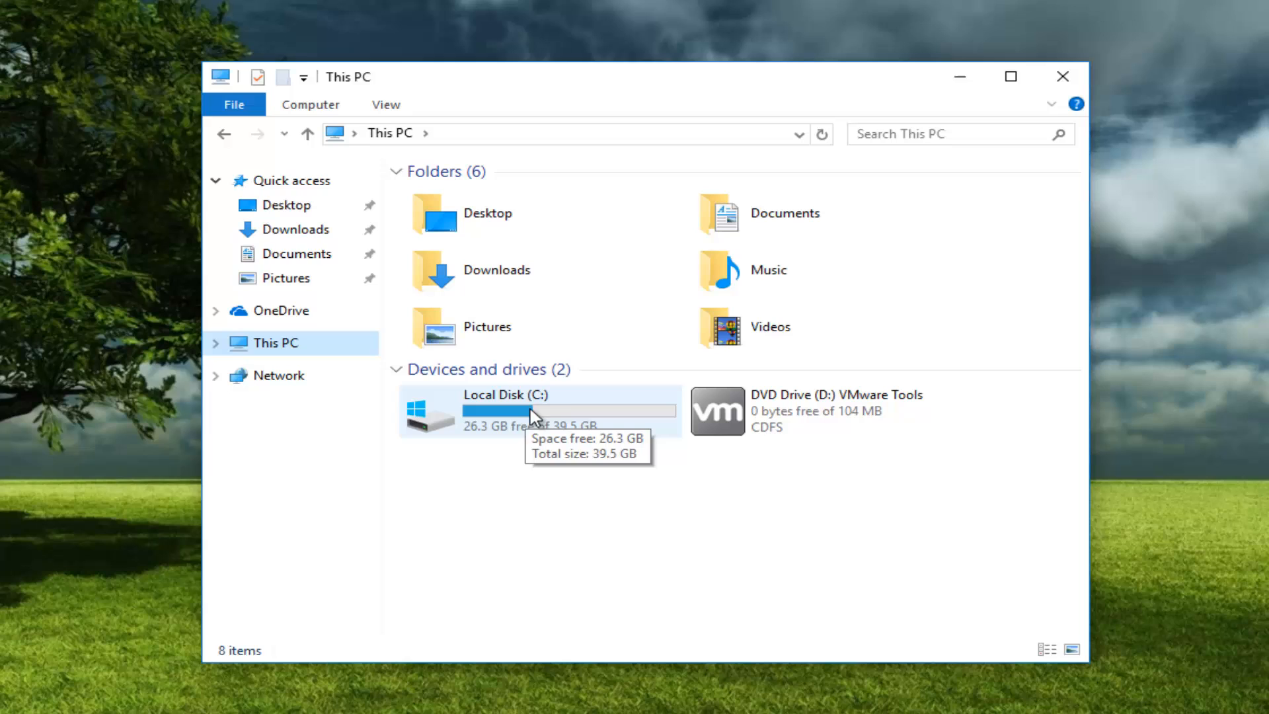
pyautogui.moveTo(503, 438)
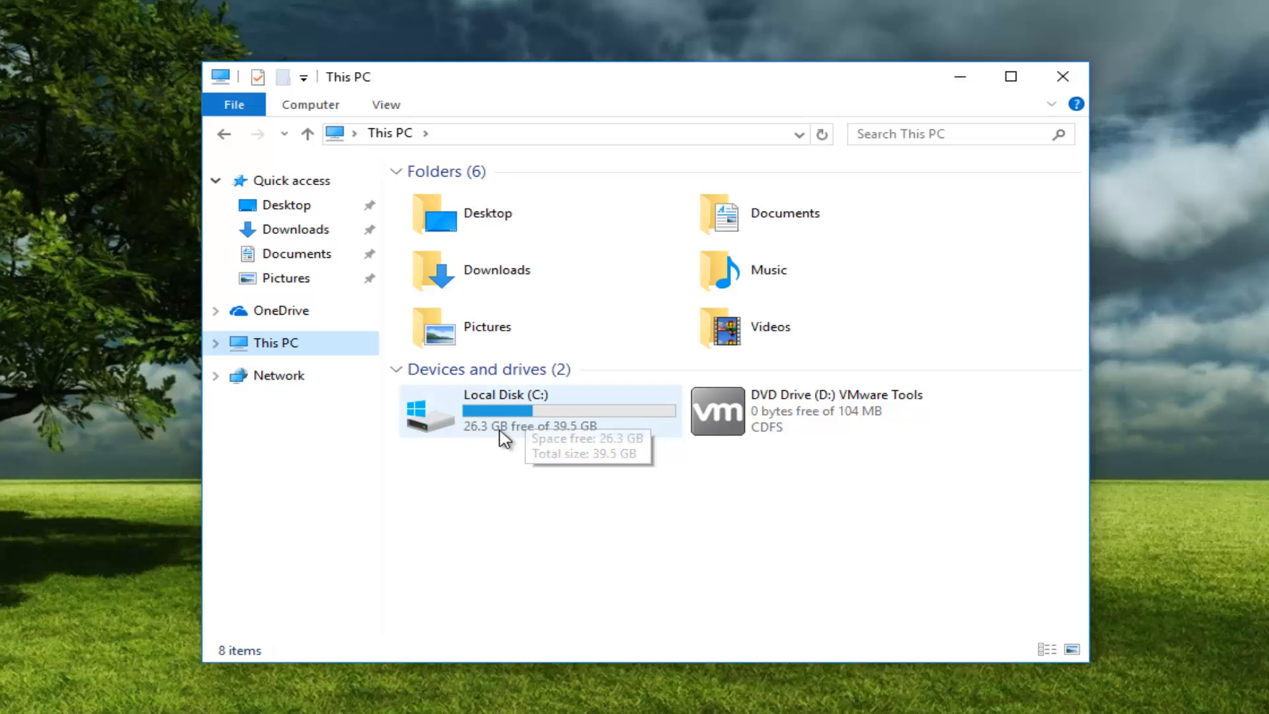
pyautogui.doubleClick(505, 409)
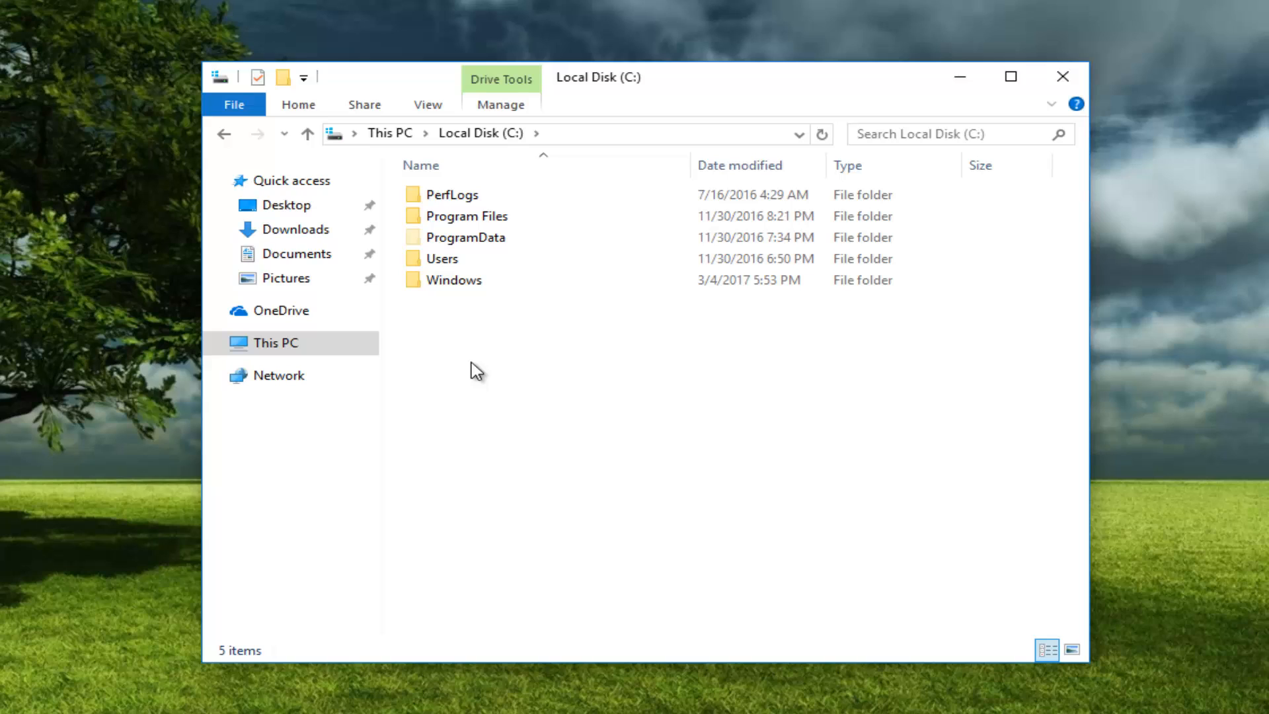
pyautogui.click(441, 258)
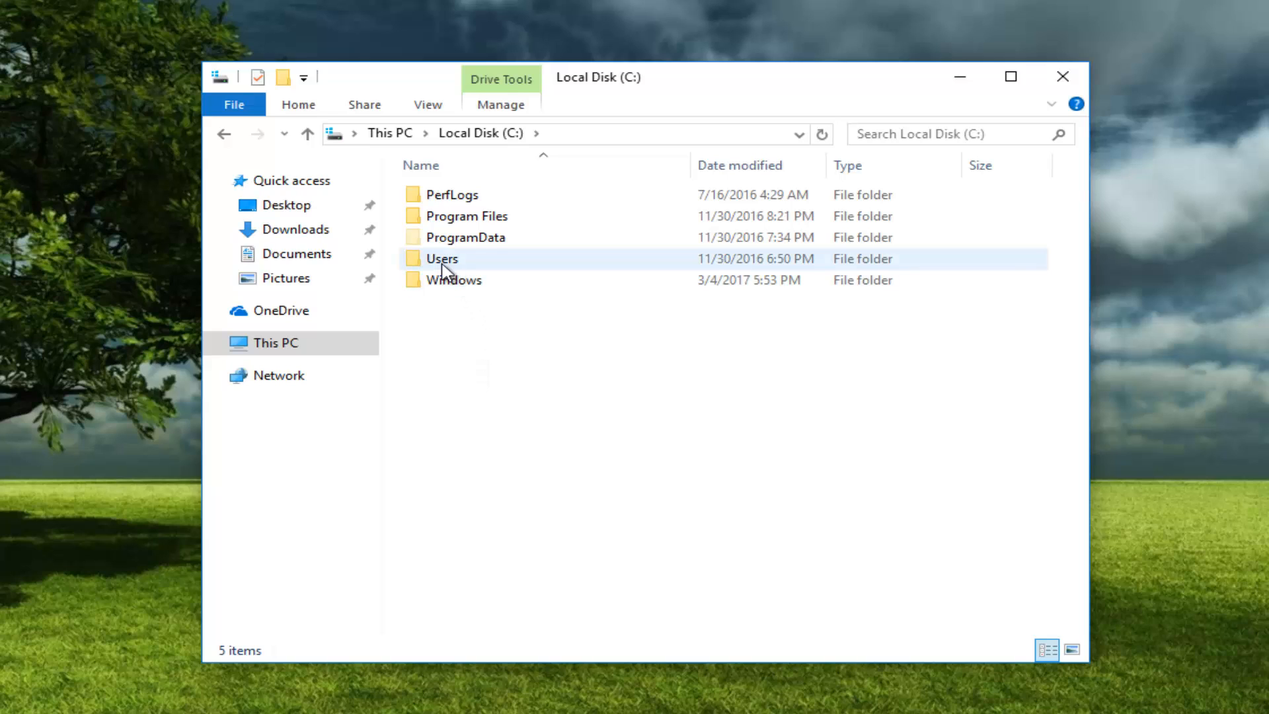
pyautogui.doubleClick(442, 258)
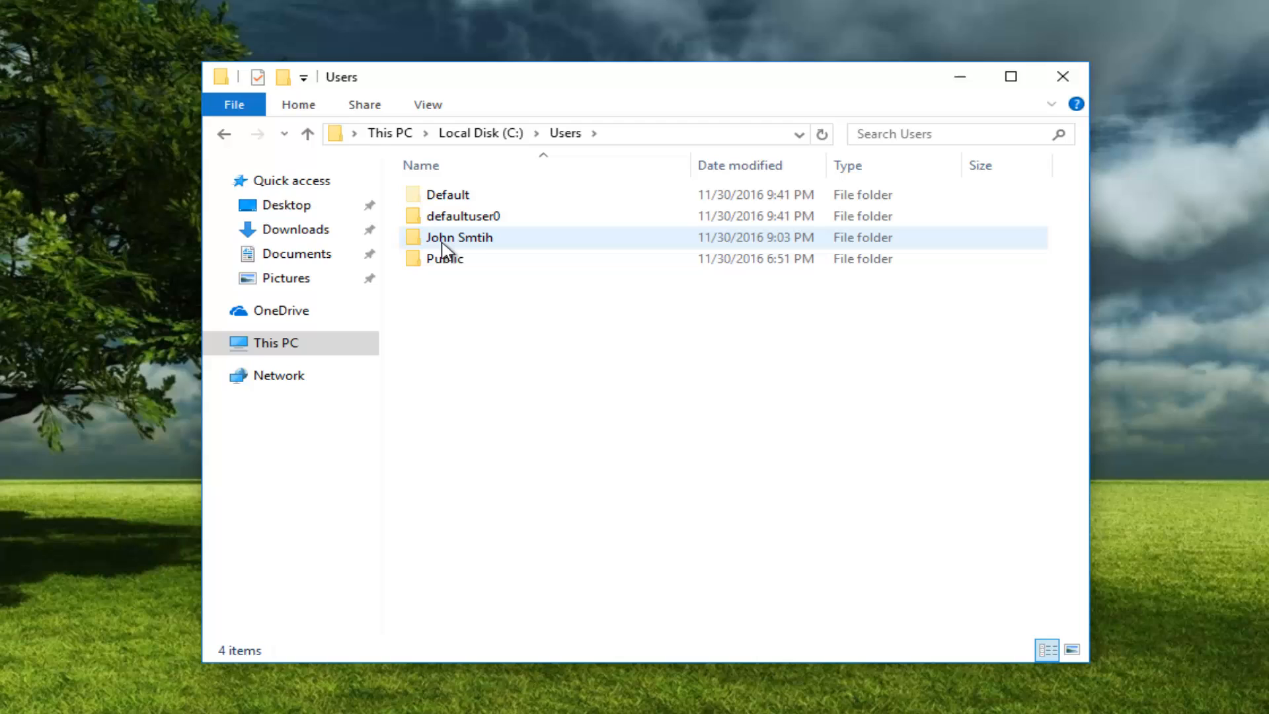
pyautogui.moveTo(458, 237)
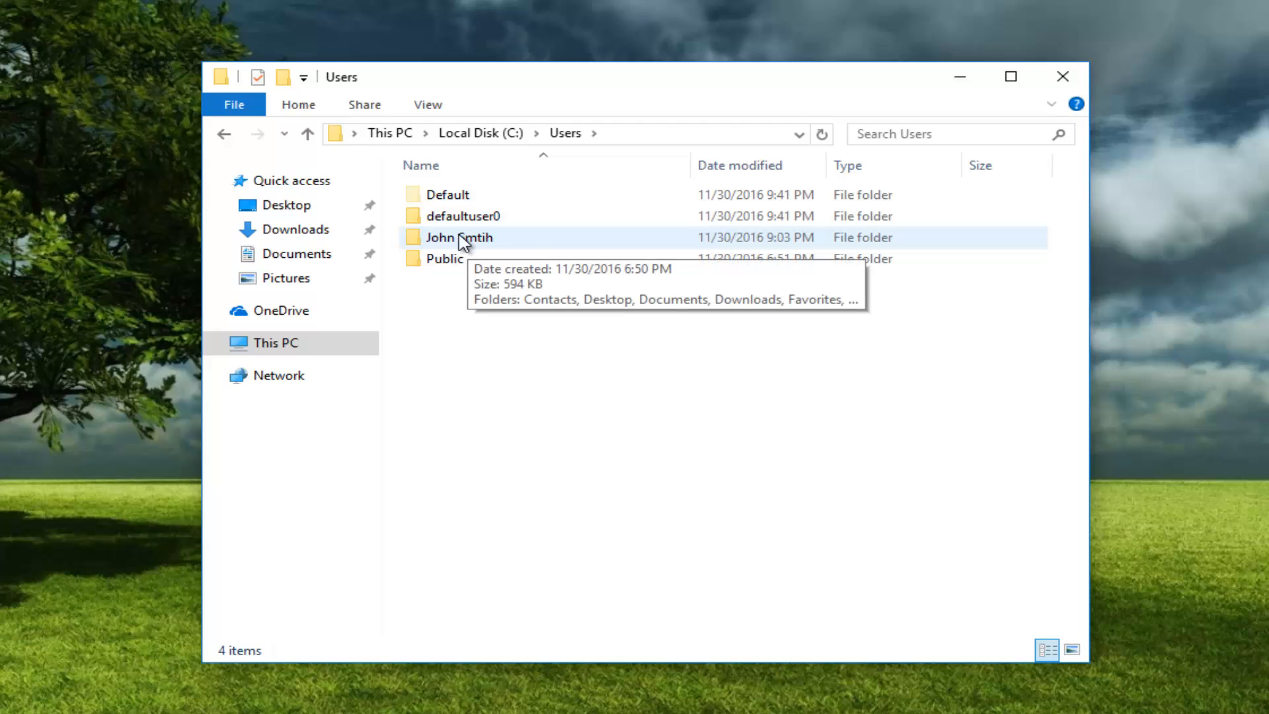
pyautogui.doubleClick(459, 237)
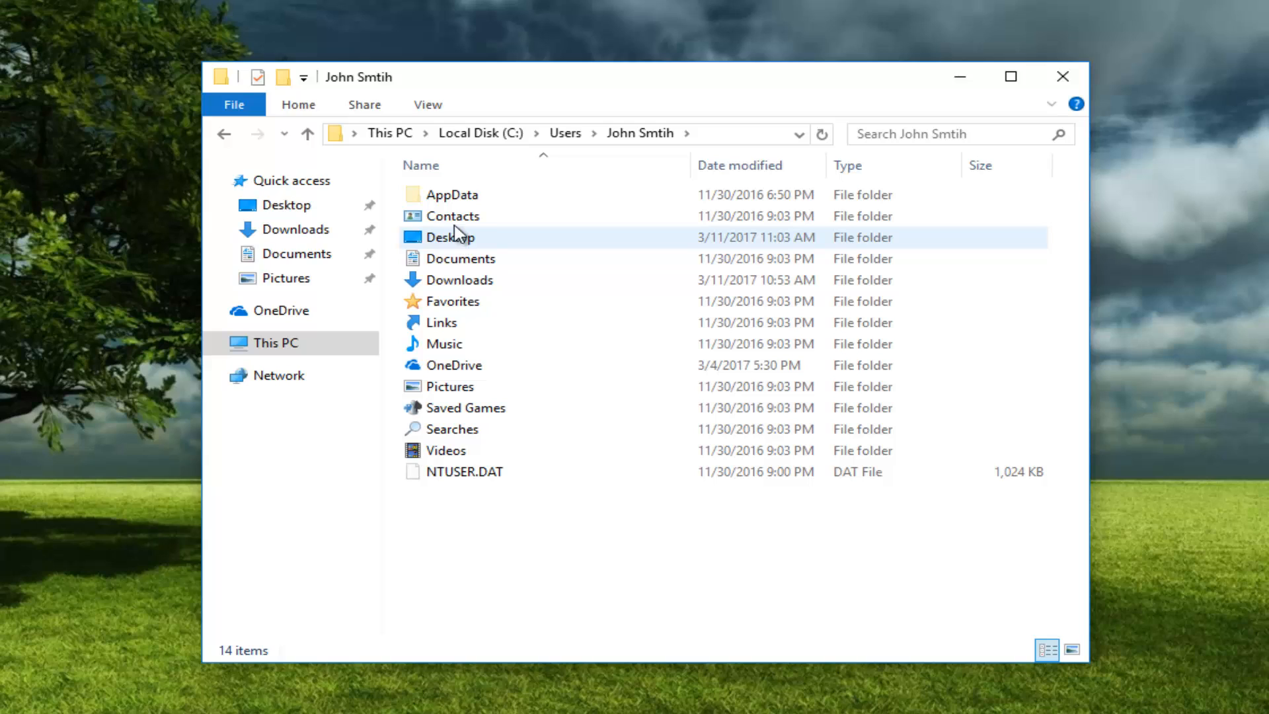
# - Select AppData and bring up the Folder Options dialog from the View ribbon
pyautogui.click(452, 195)
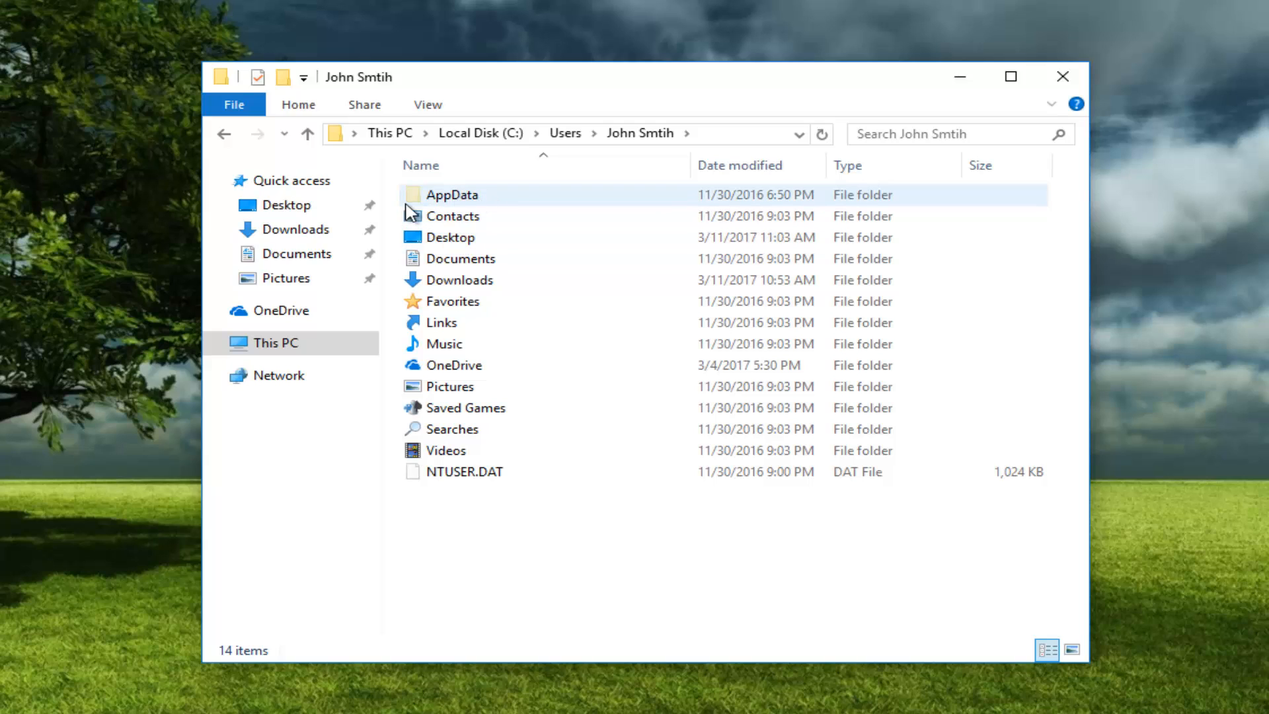
pyautogui.moveTo(462, 212)
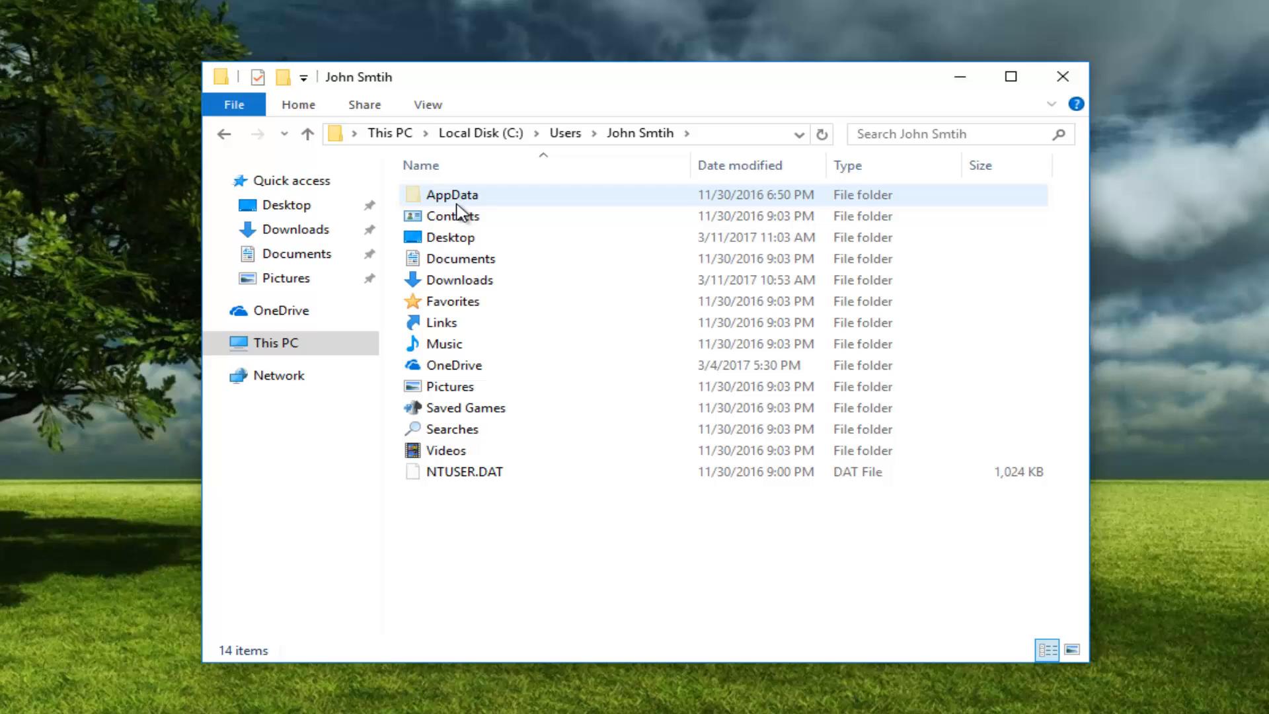
pyautogui.moveTo(460, 236)
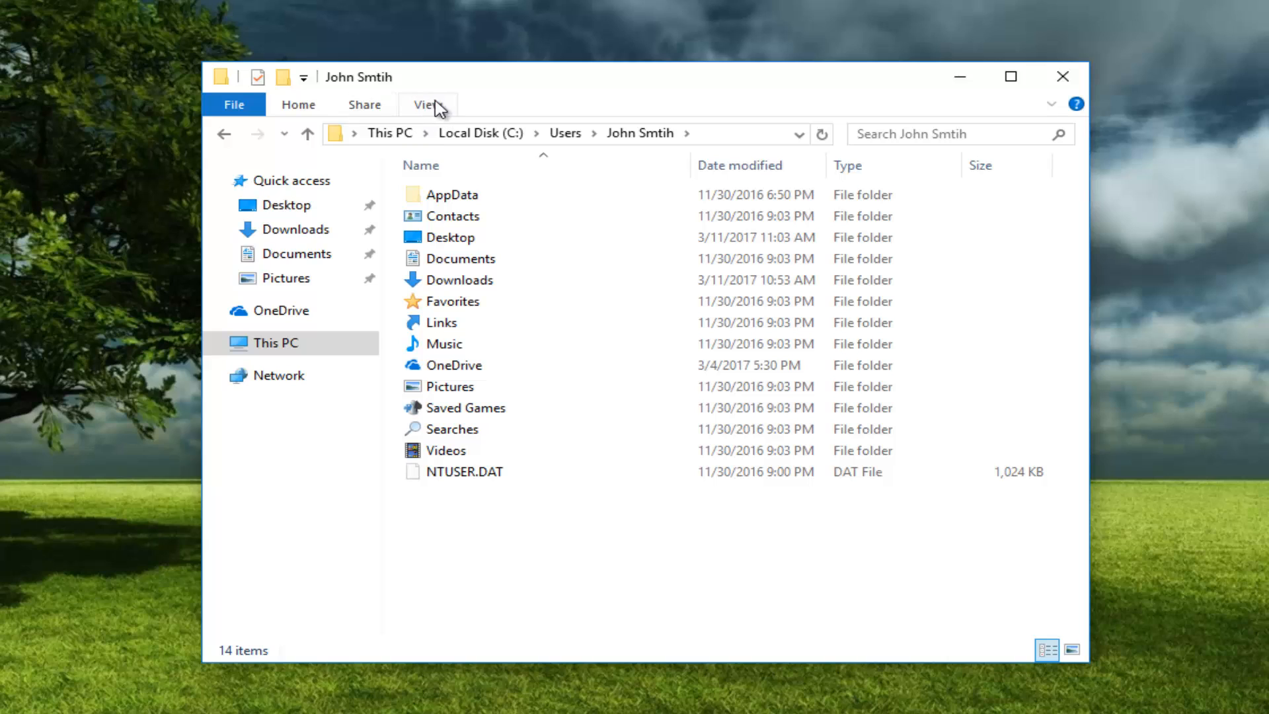
pyautogui.click(425, 105)
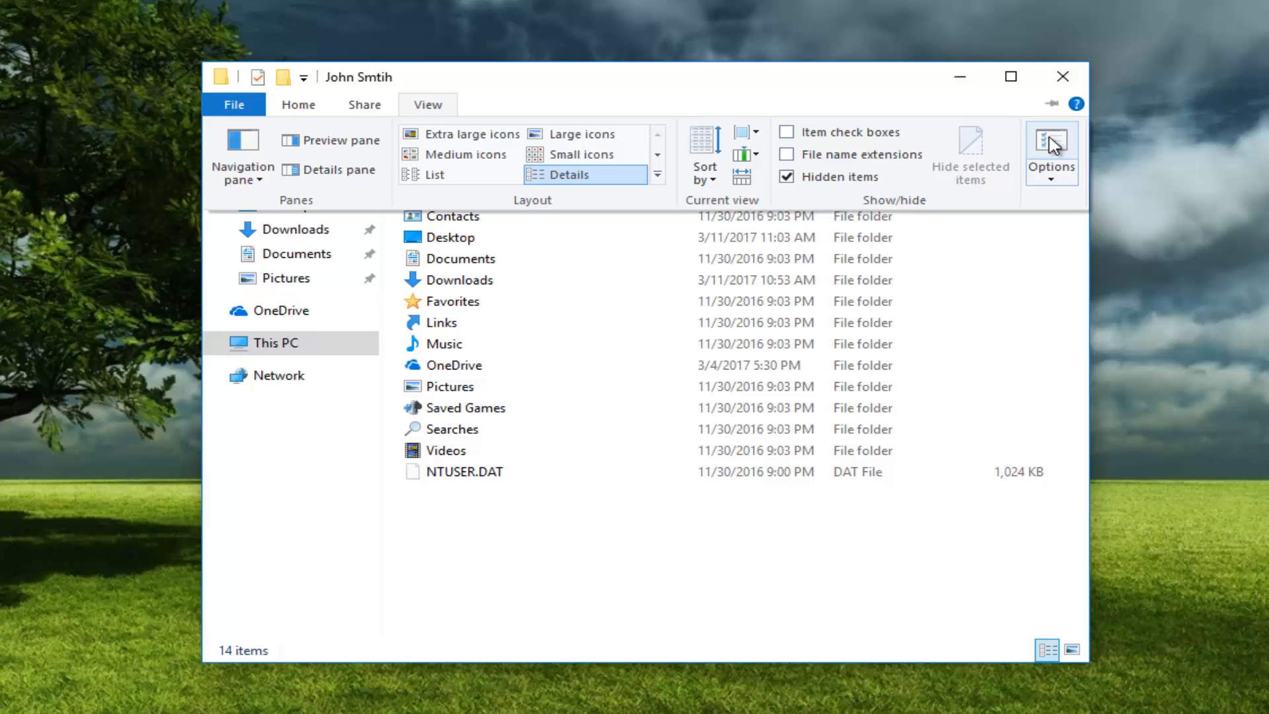
pyautogui.click(1050, 149)
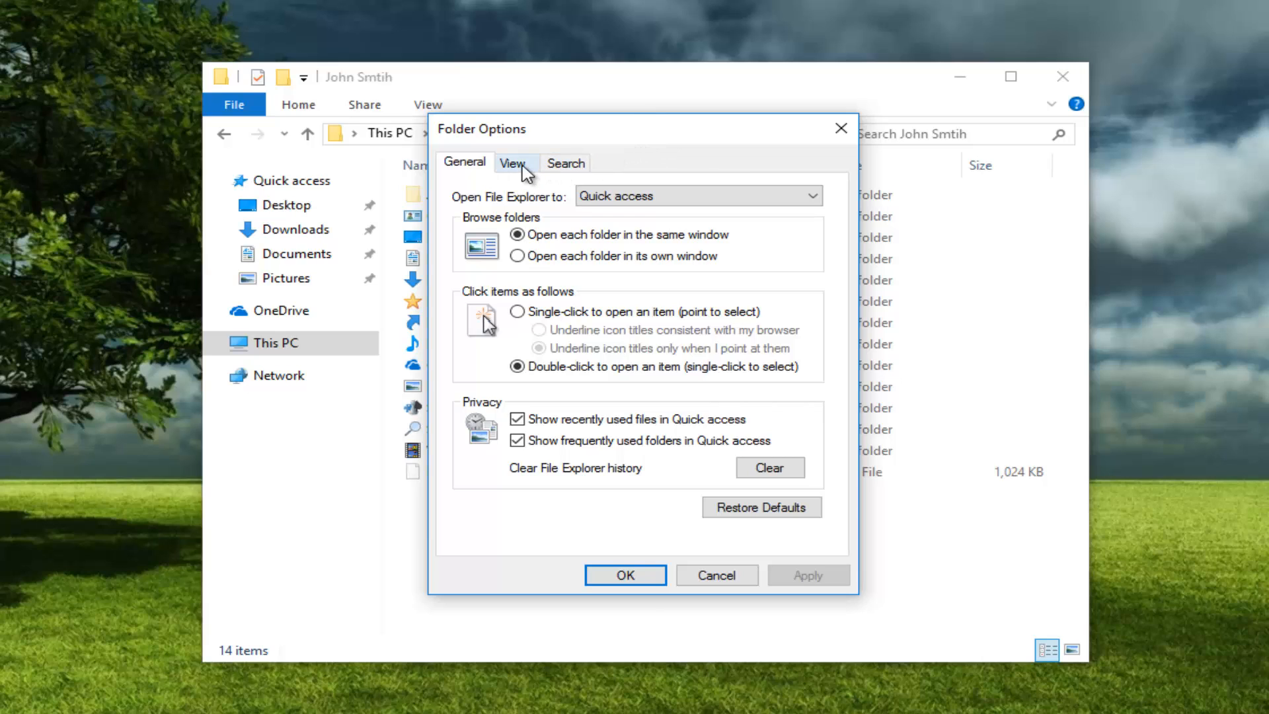
# - Under Folder Options View settings, choose 'Show hidden files, folders, and drives'
pyautogui.click(511, 162)
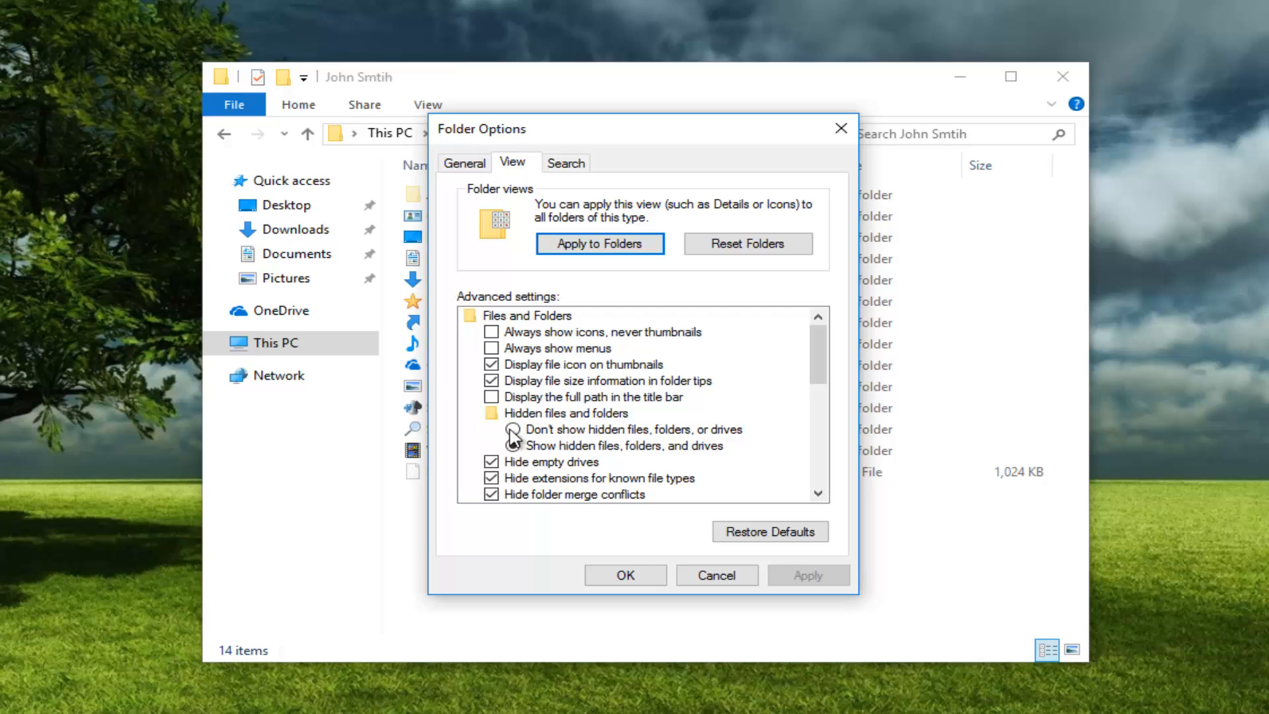
pyautogui.click(514, 446)
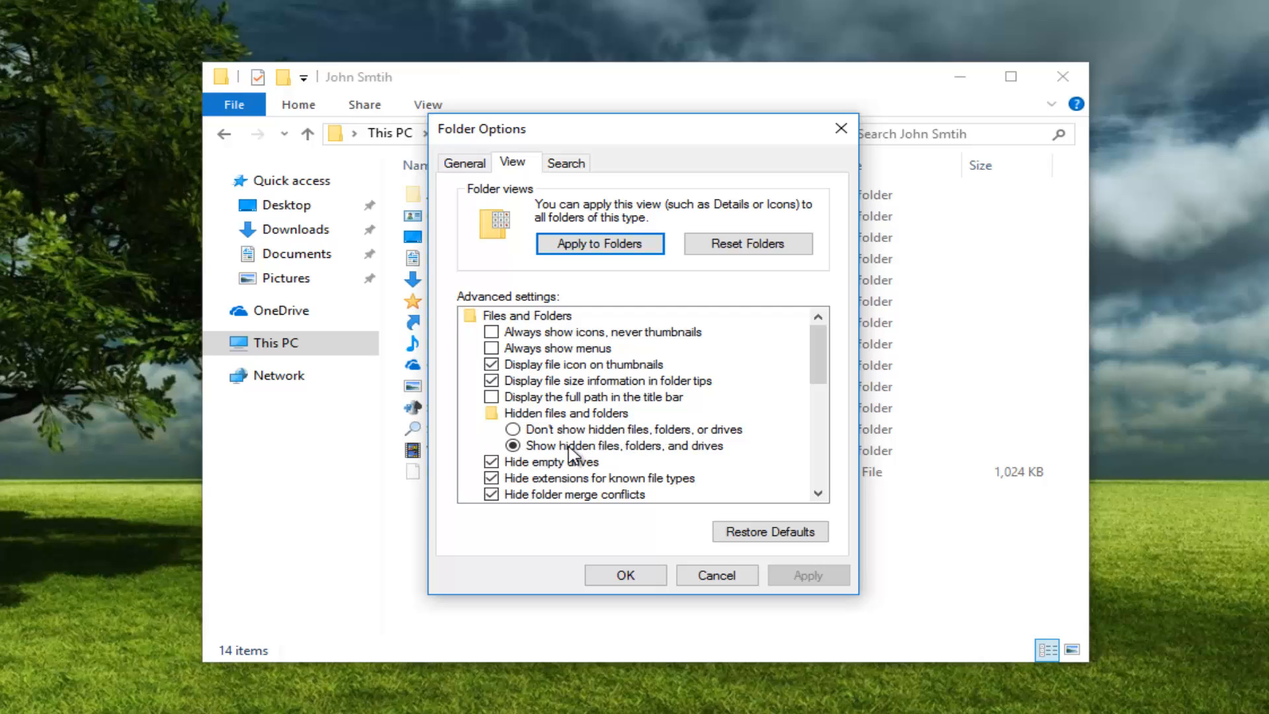
pyautogui.moveTo(623, 455)
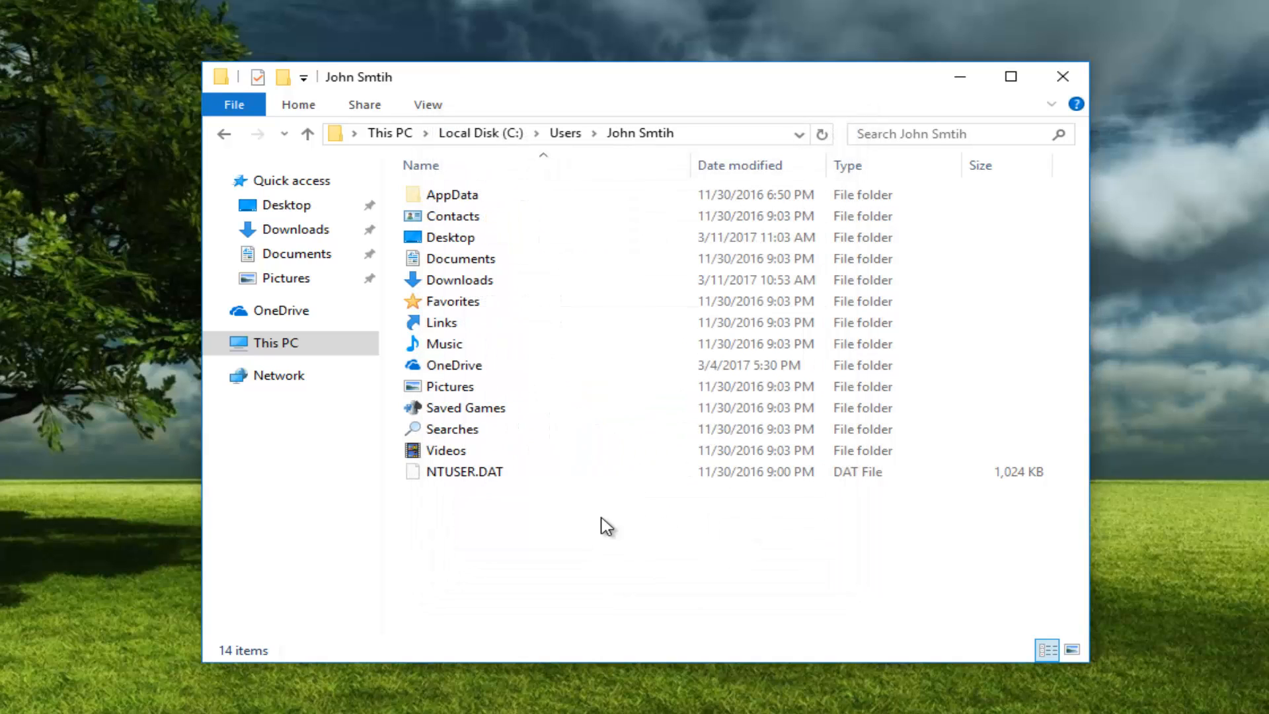
# - Navigate into AppData\Local
pyautogui.click(451, 195)
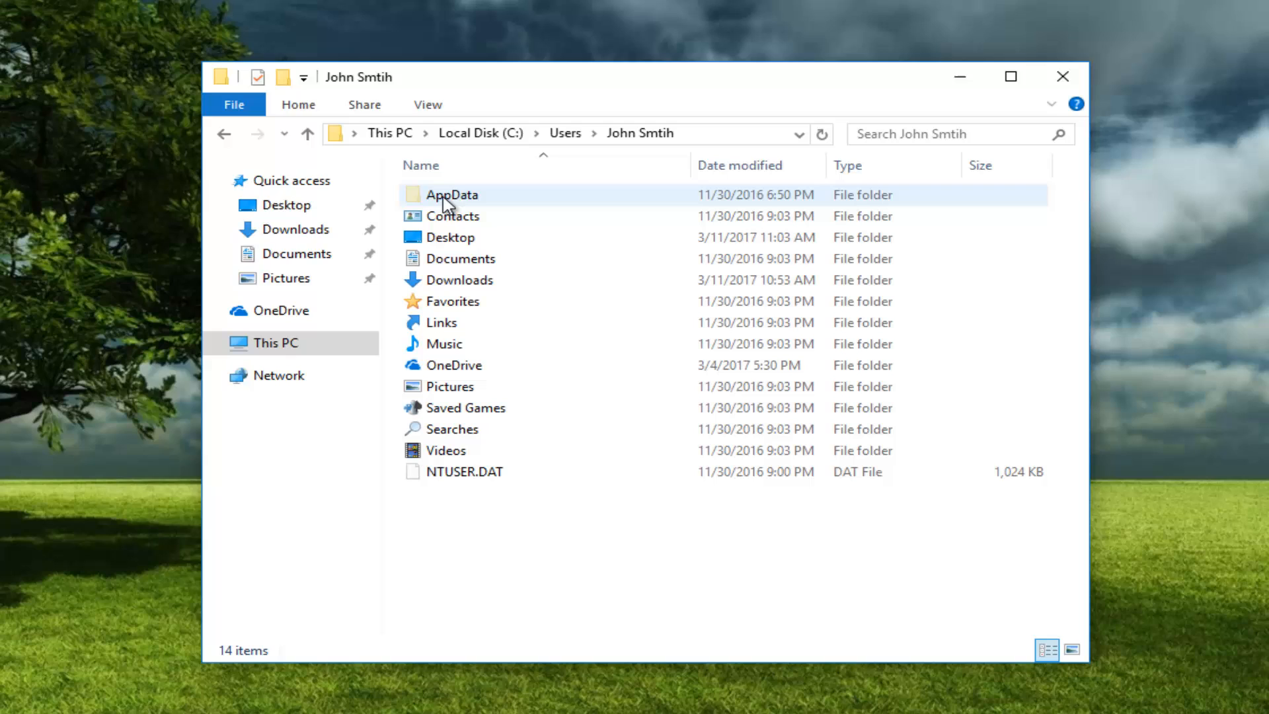
pyautogui.doubleClick(452, 194)
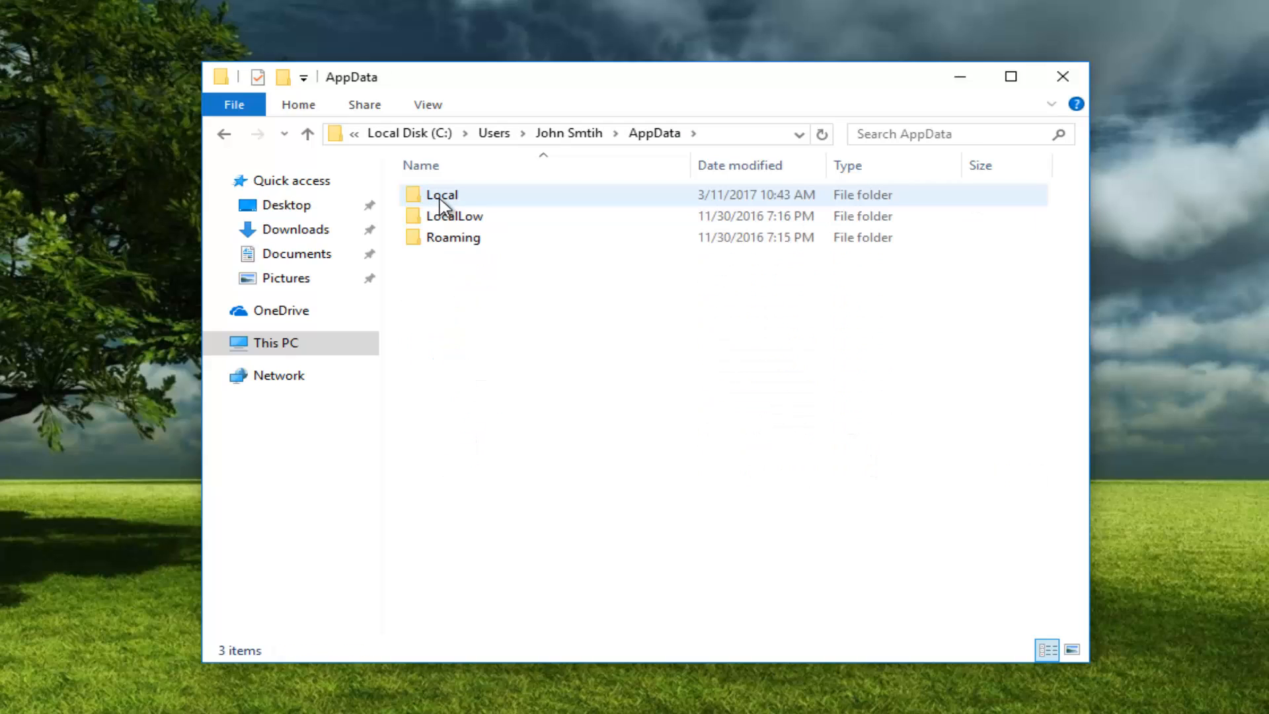
pyautogui.doubleClick(442, 194)
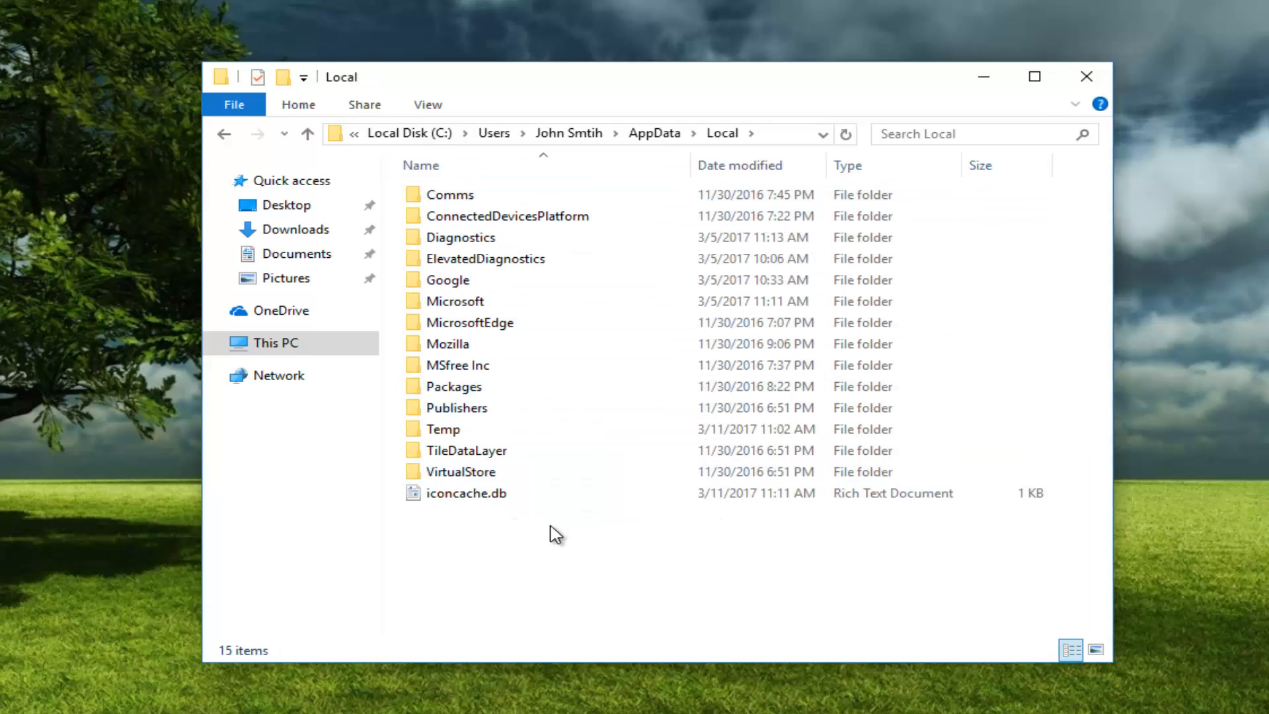
# - Delete iconcache.db via its context menu and close the Explorer window
pyautogui.click(467, 493)
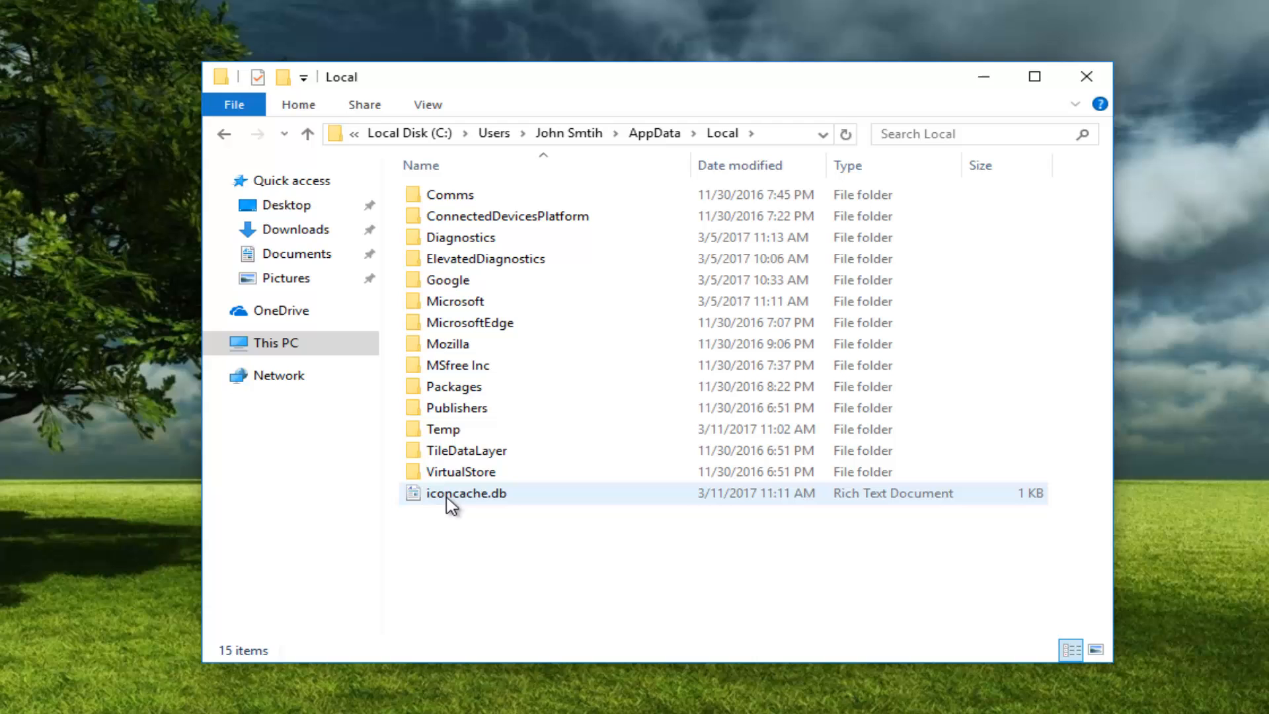
pyautogui.moveTo(489, 496)
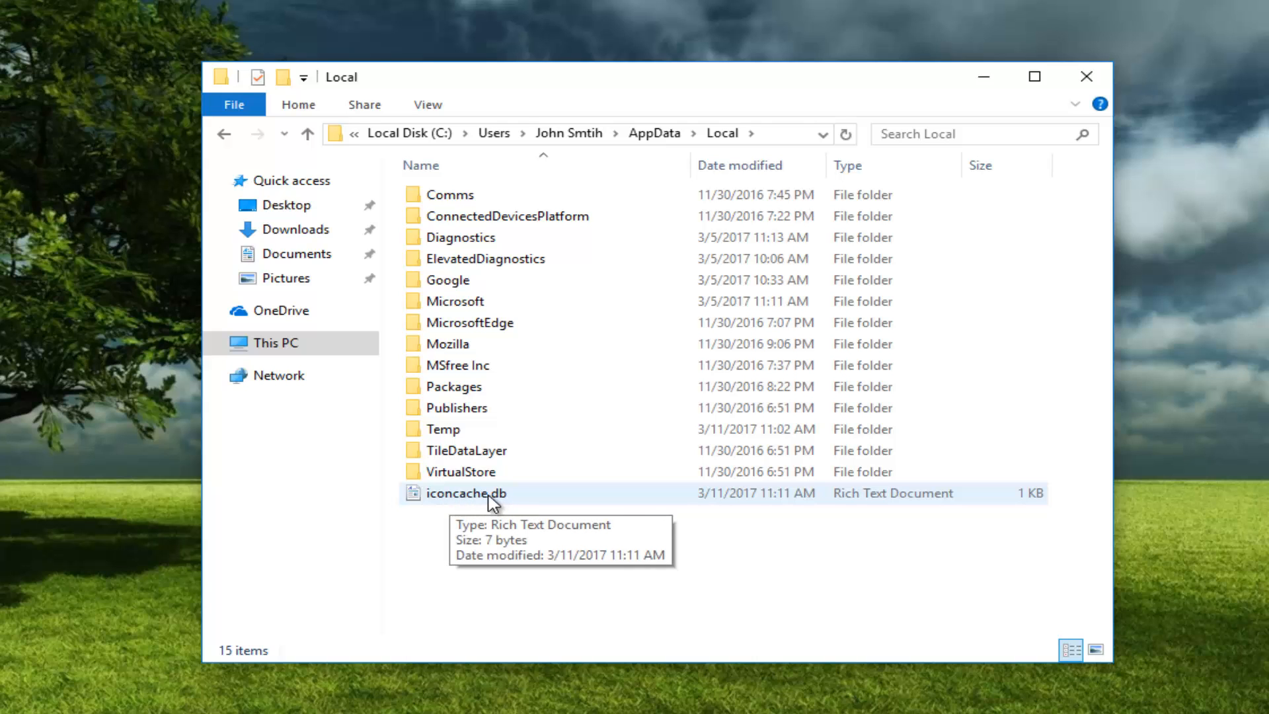
pyautogui.rightClick(466, 493)
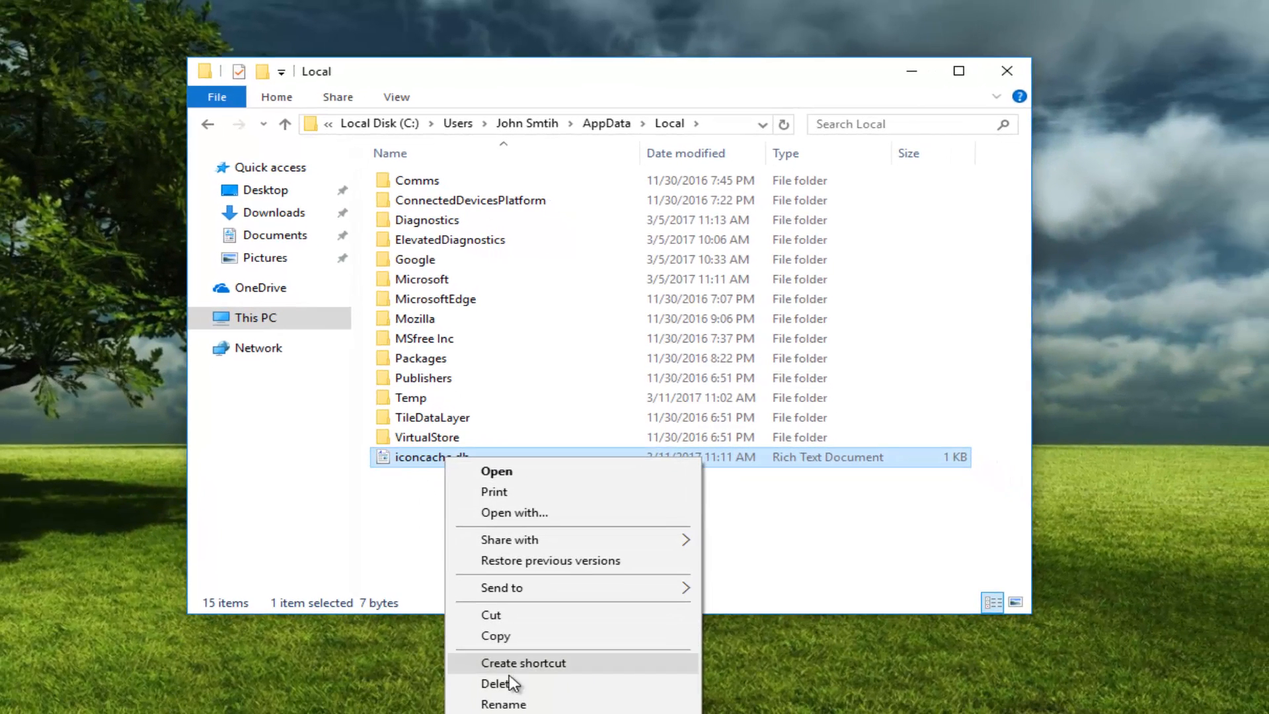
pyautogui.click(499, 683)
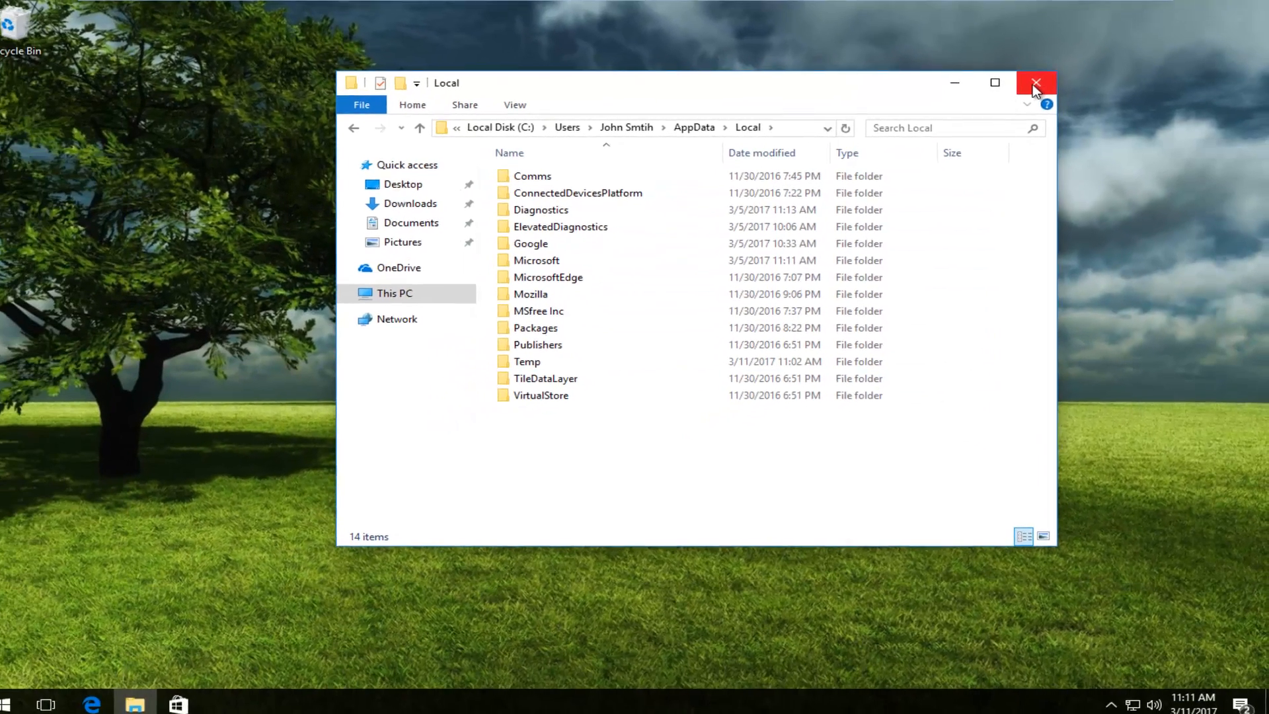
pyautogui.click(1036, 82)
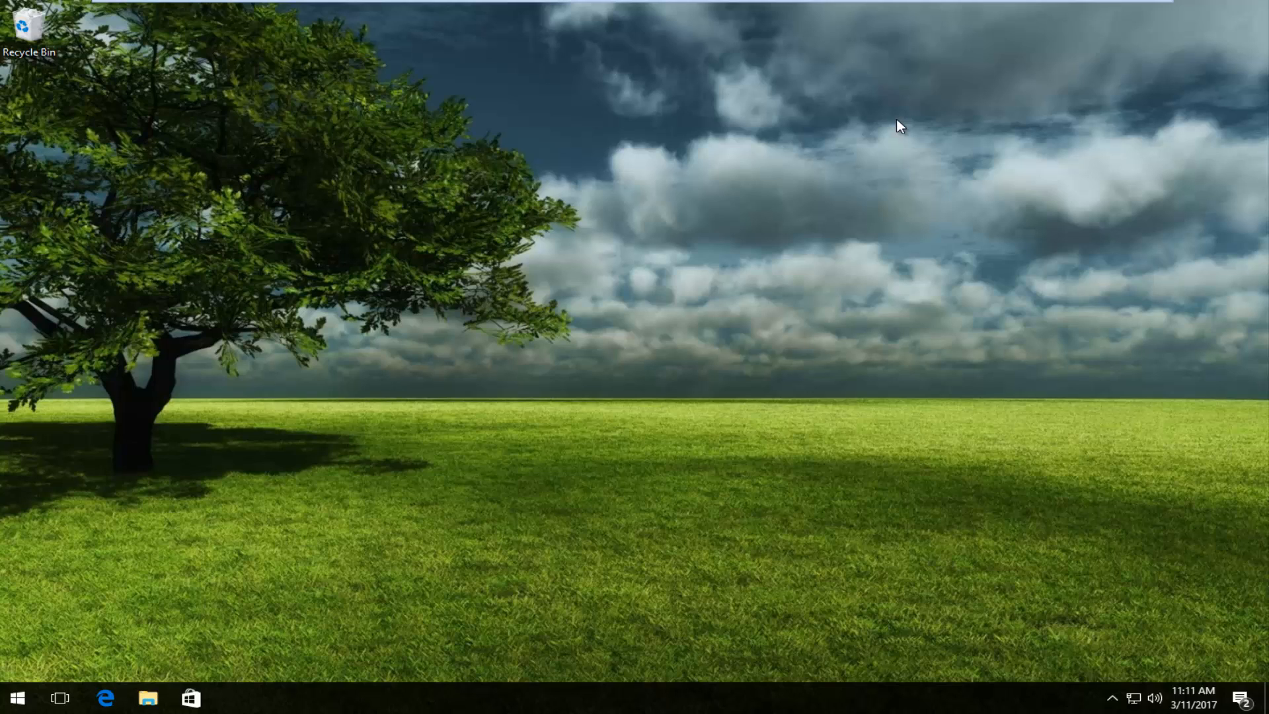
pyautogui.moveTo(881, 137)
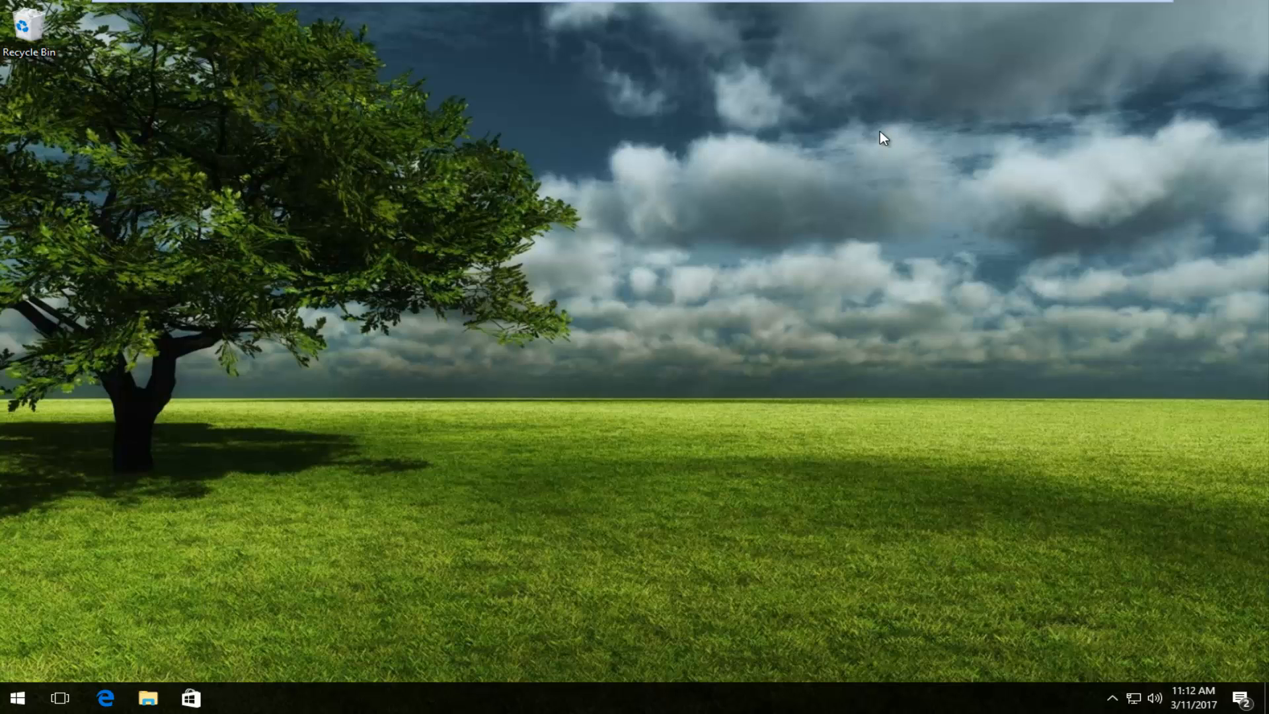
pyautogui.moveTo(873, 188)
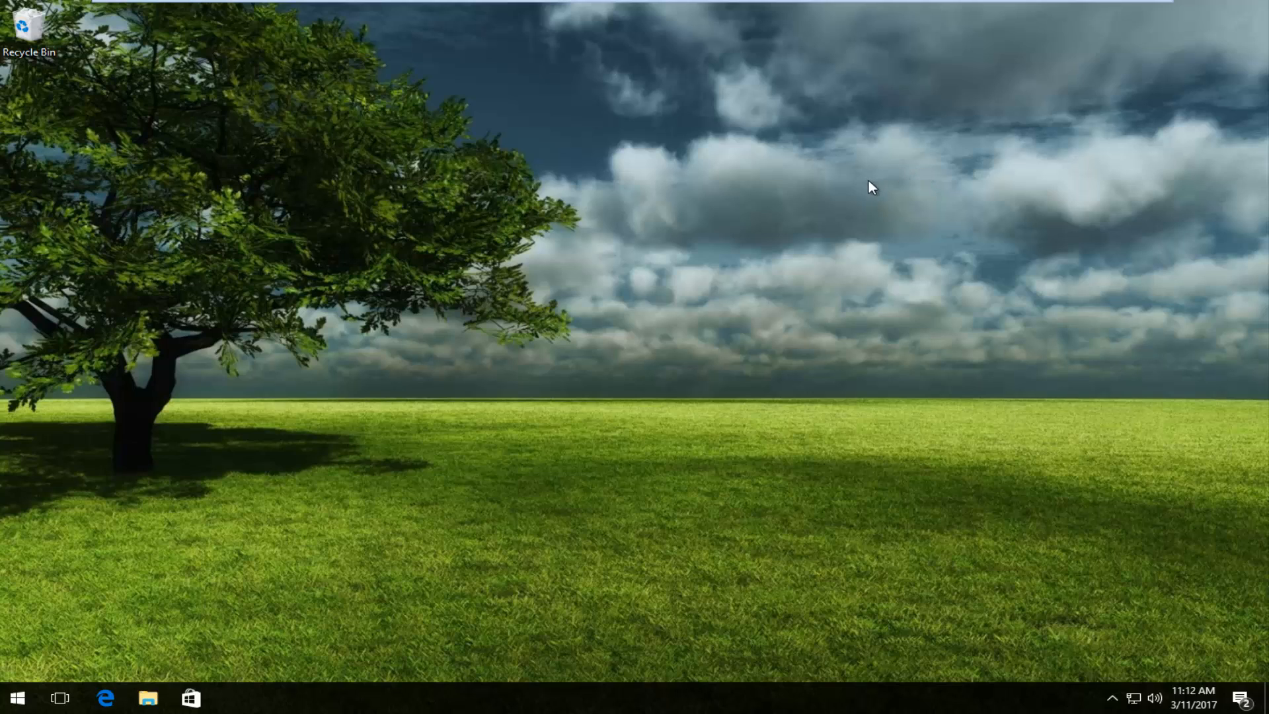
pyautogui.moveTo(598, 178)
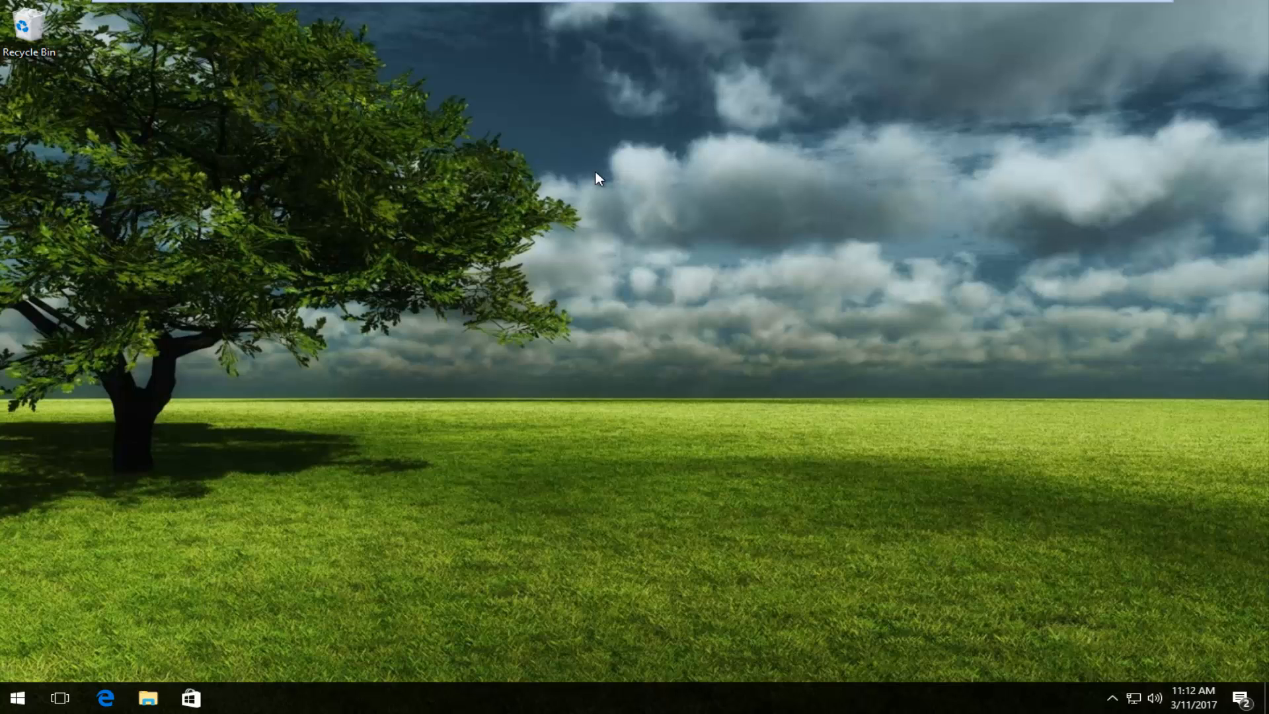
pyautogui.moveTo(618, 701)
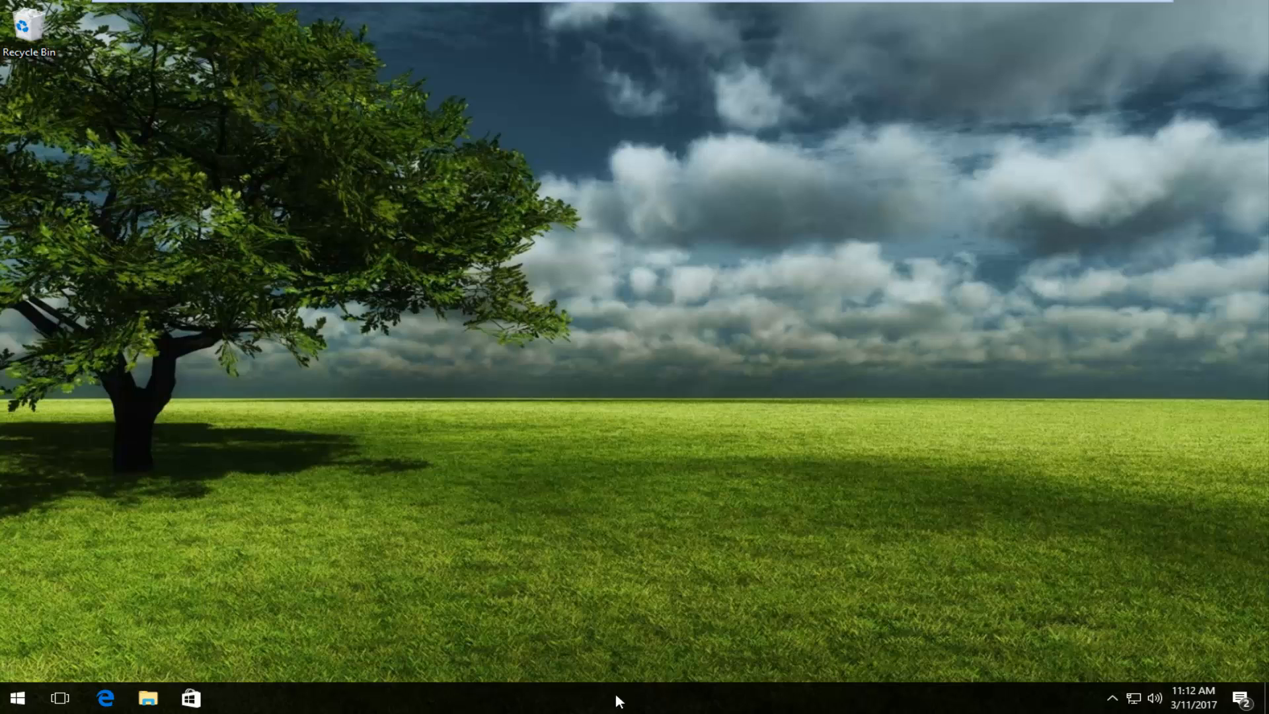
# - Bring up the taskbar context menu to reach Task Manager
pyautogui.rightClick(615, 698)
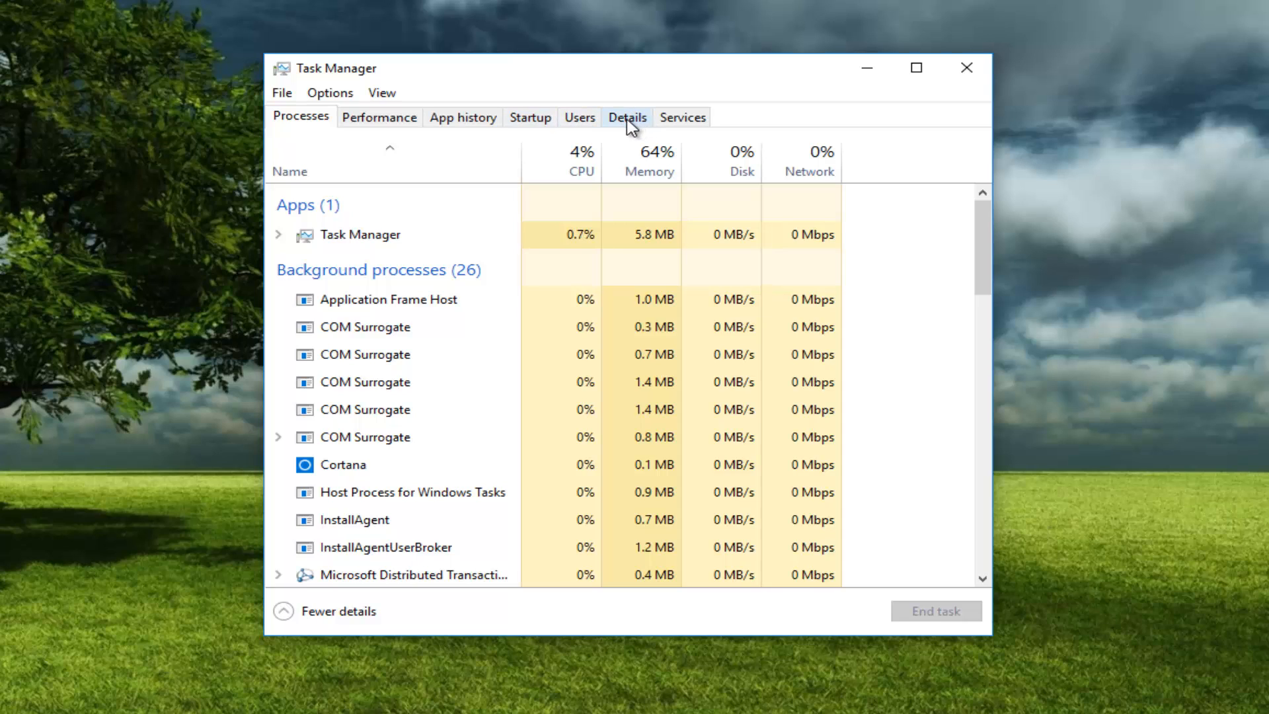
pyautogui.moveTo(497, 102)
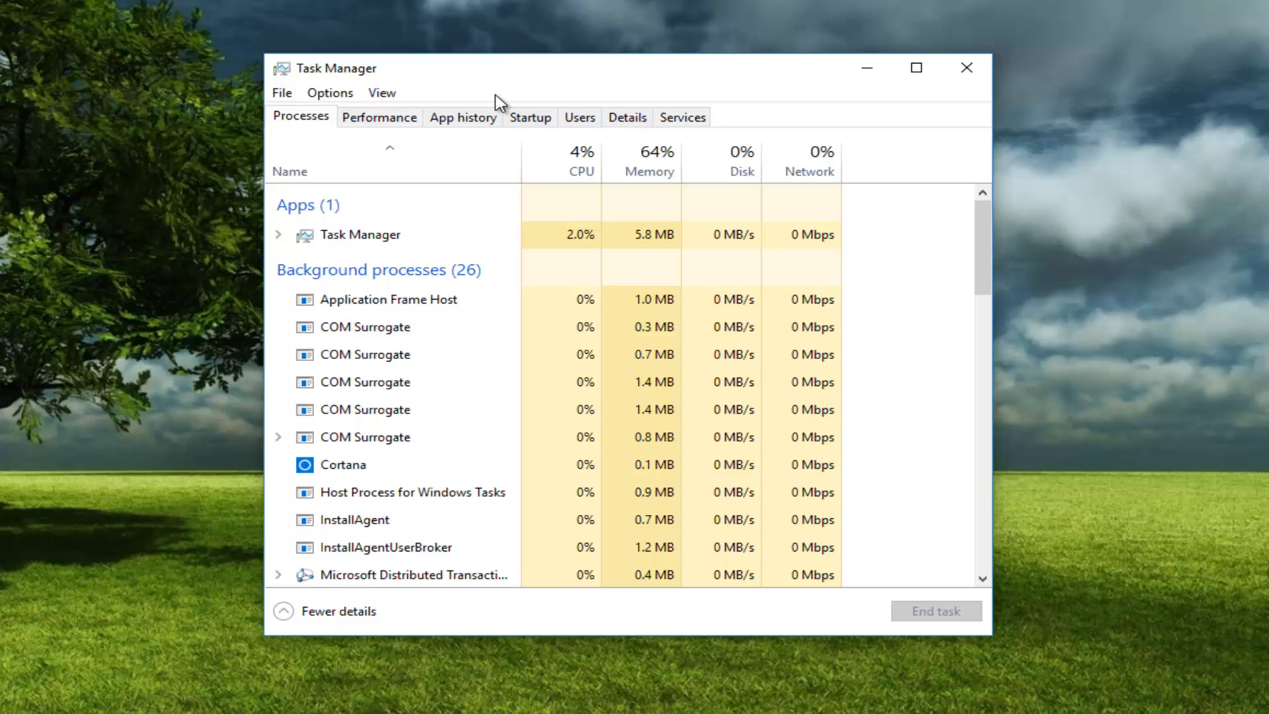
# - In the Details list, end the explorer.exe process and confirm End process
pyautogui.click(627, 116)
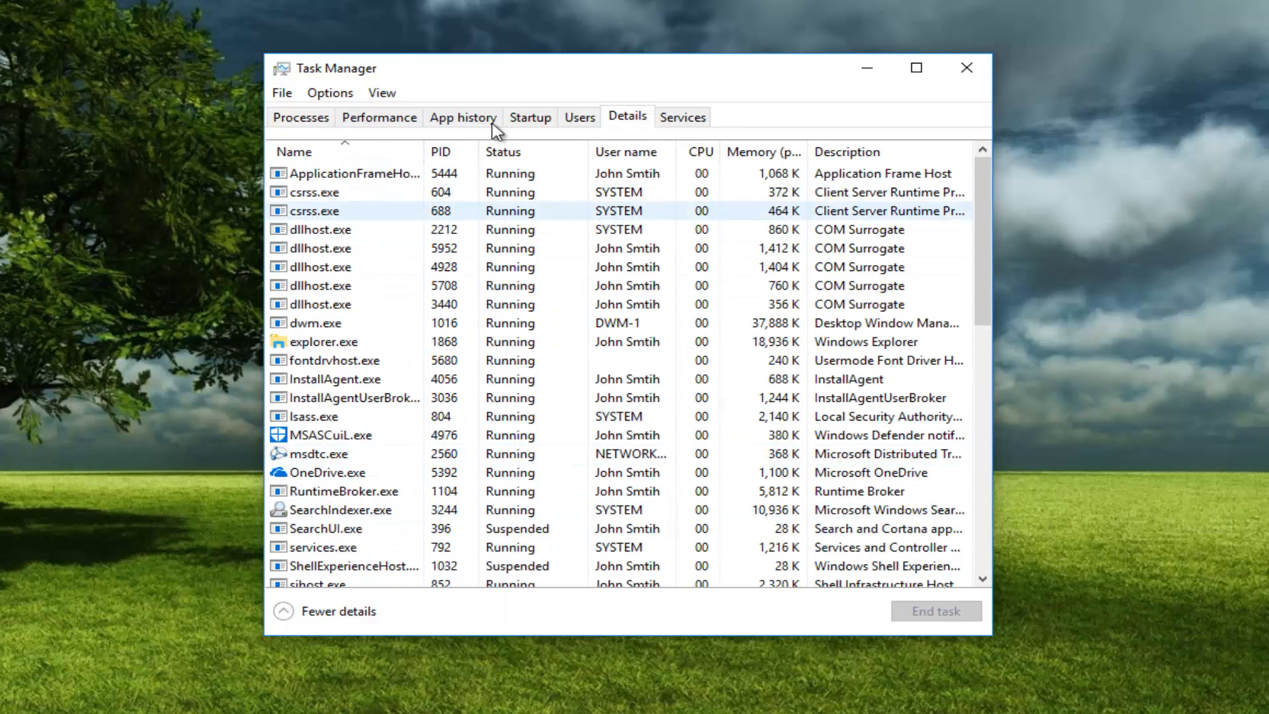
pyautogui.click(335, 379)
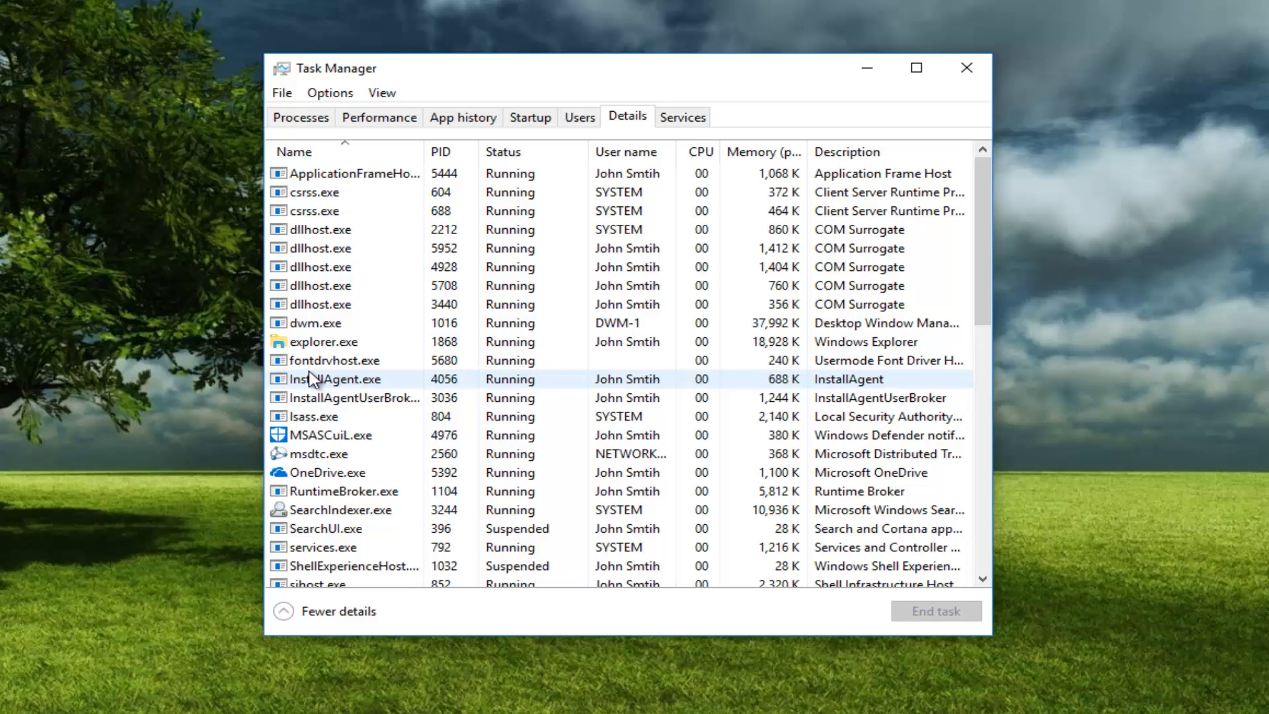
pyautogui.click(324, 341)
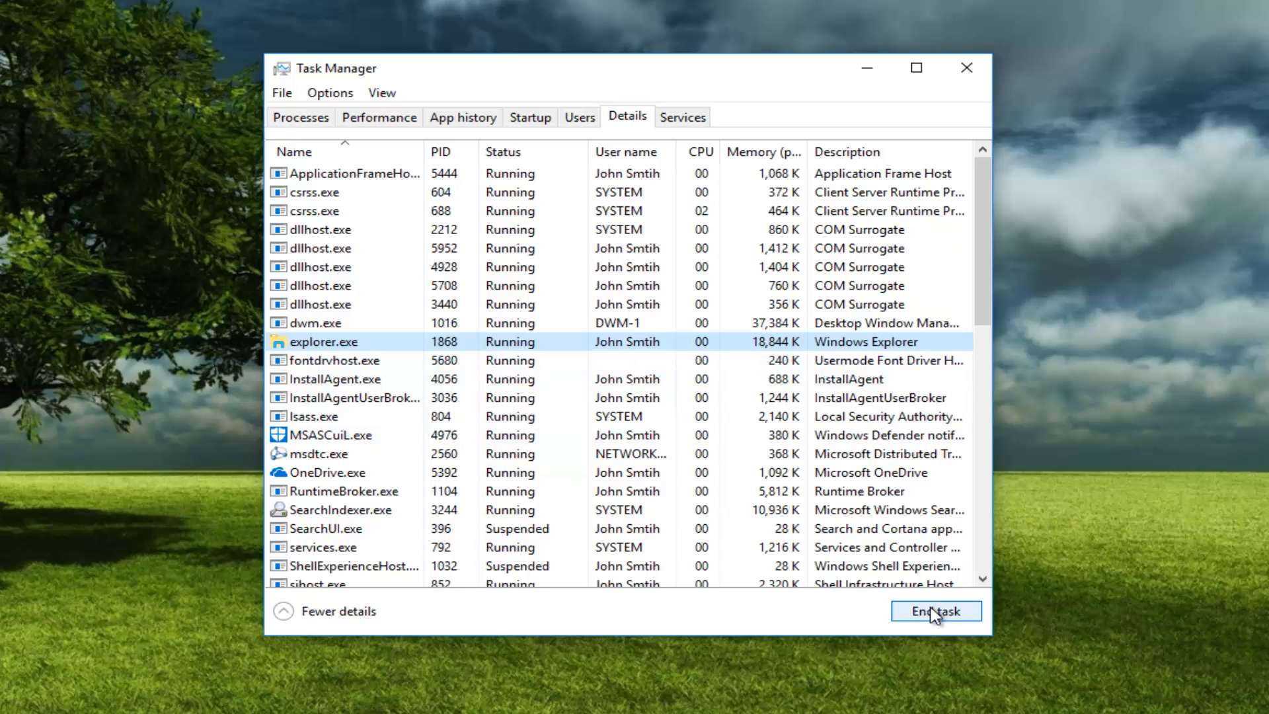
pyautogui.click(936, 610)
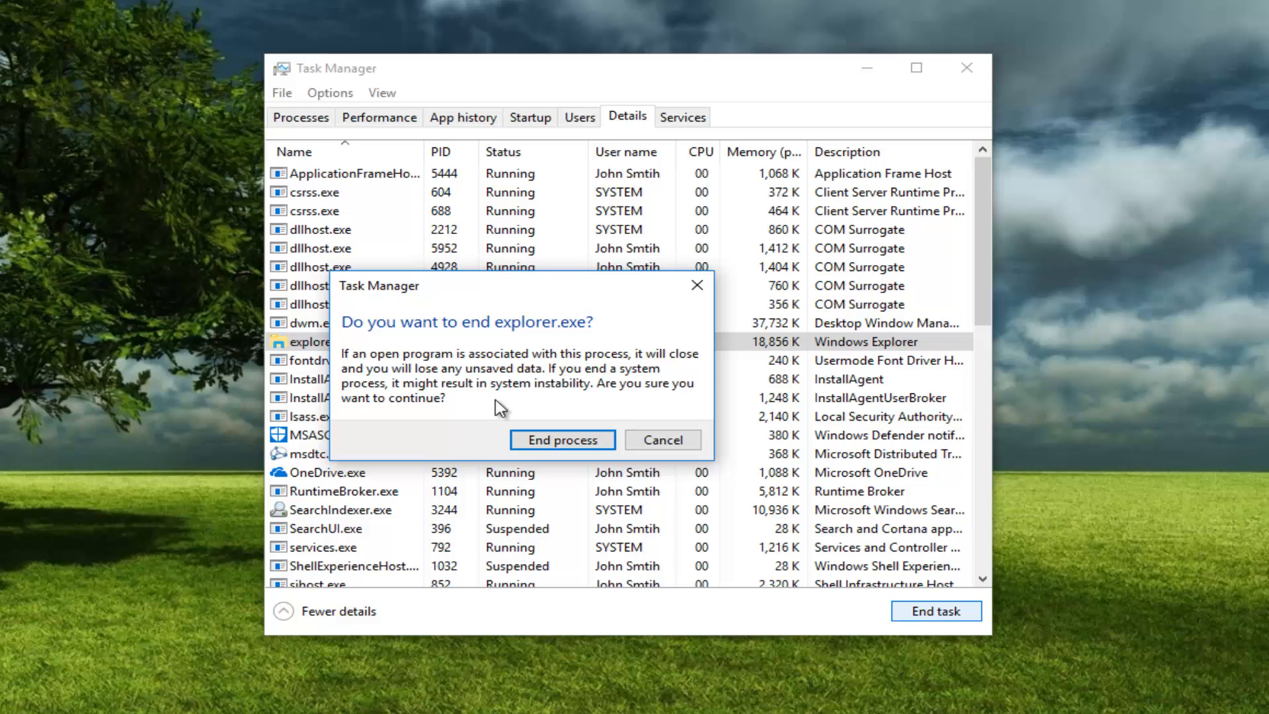
pyautogui.click(562, 439)
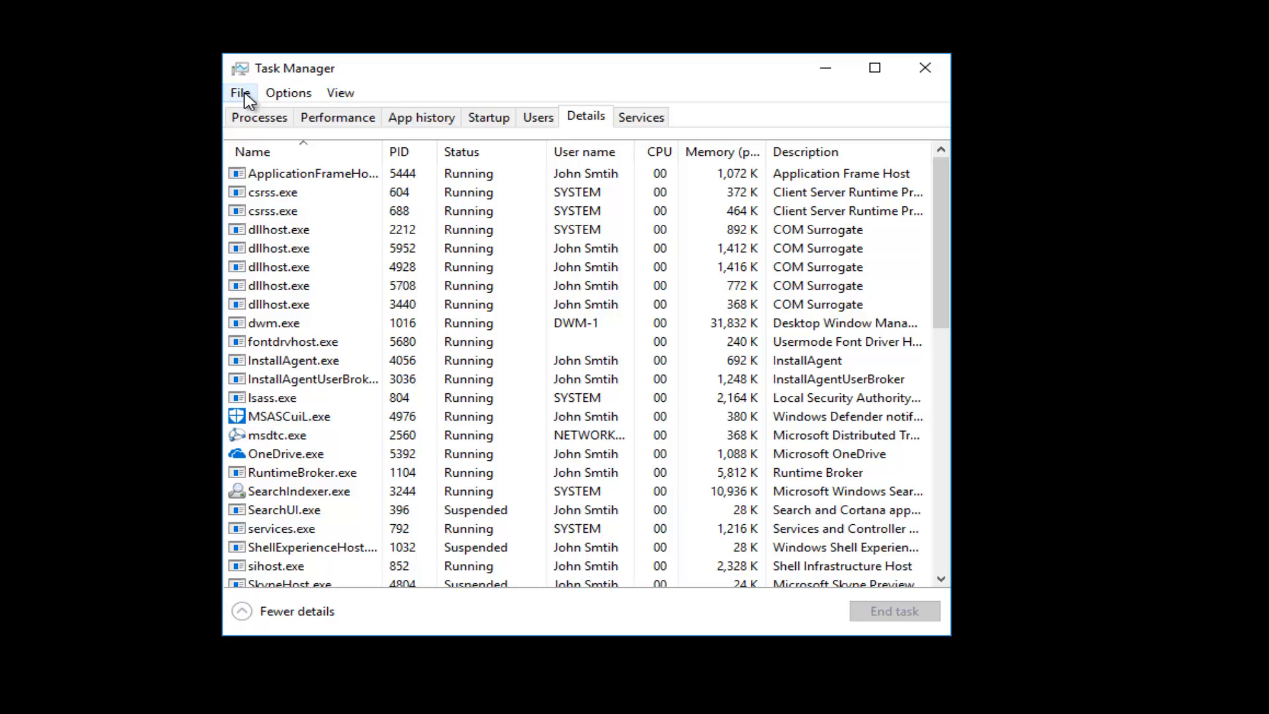
# - Run a new task 'explorer.exe' from File > Run new task to restore the shell
pyautogui.click(240, 93)
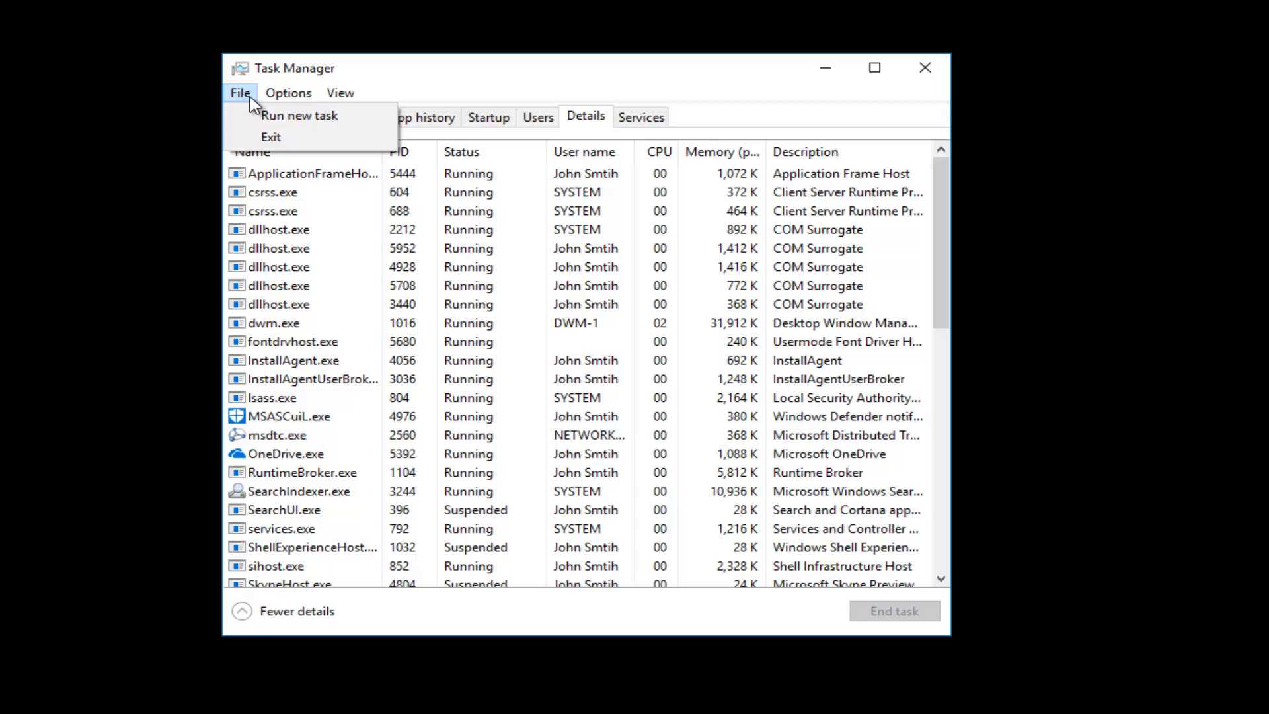
pyautogui.click(300, 115)
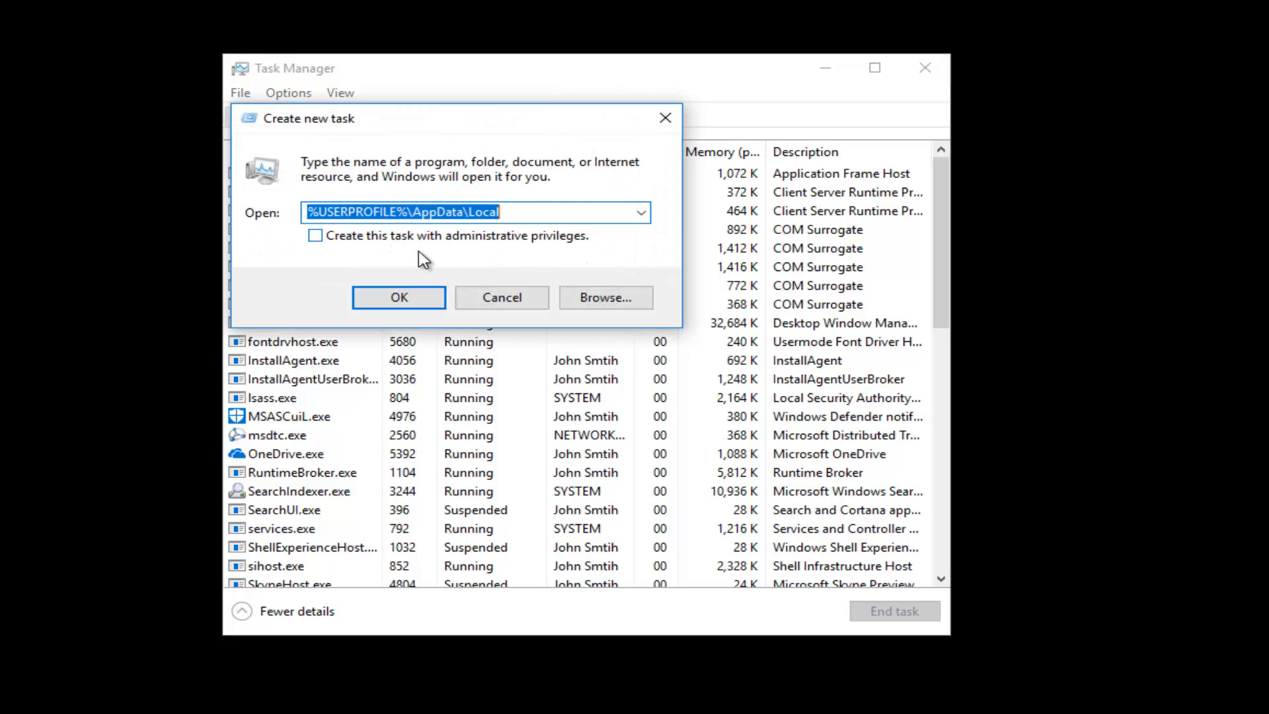
pyautogui.write('explorer.exe')
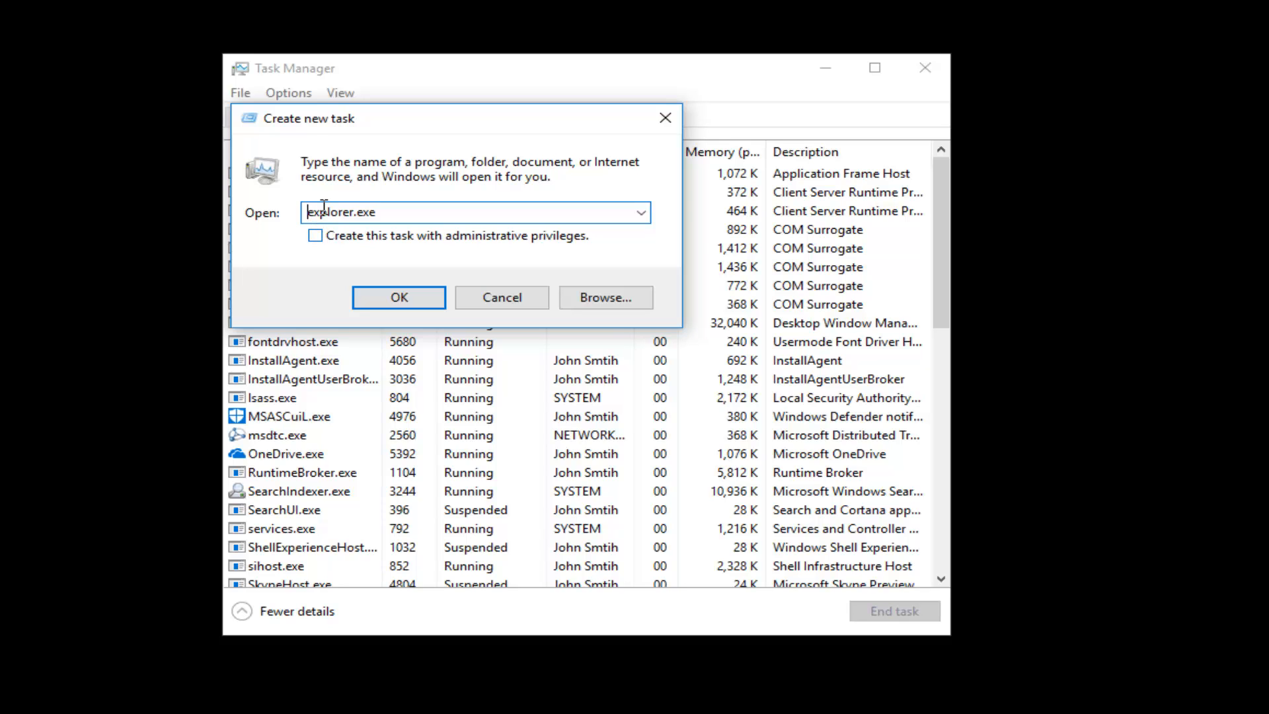
pyautogui.click(397, 297)
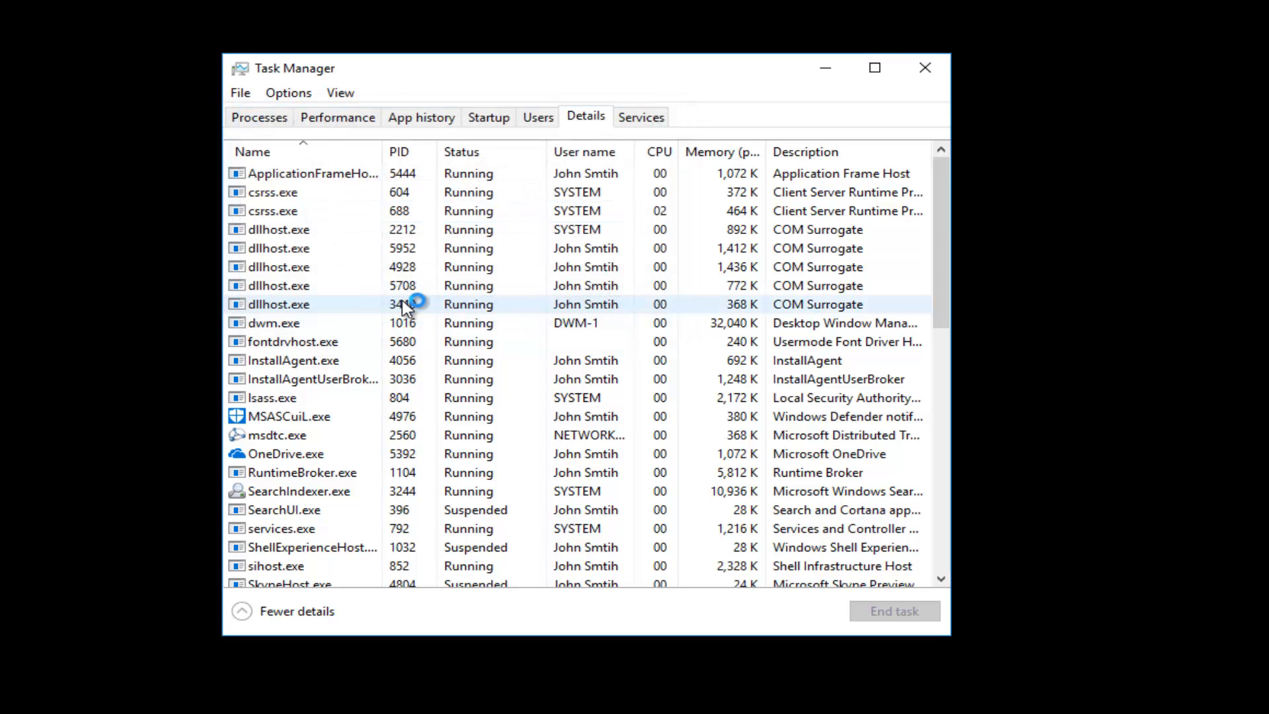